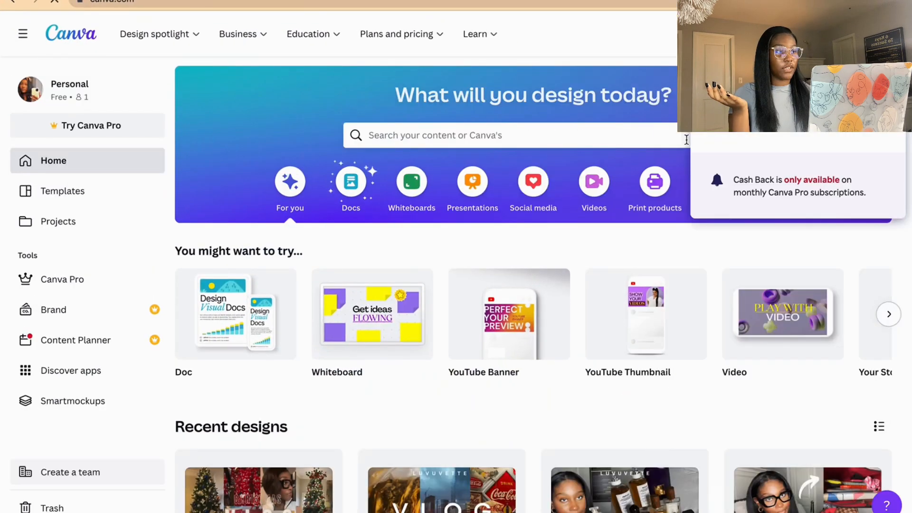
Search Canva for 'Youtube th' and pick the 'youtube thumbnails' templates suggestion
scroll(down, 3)
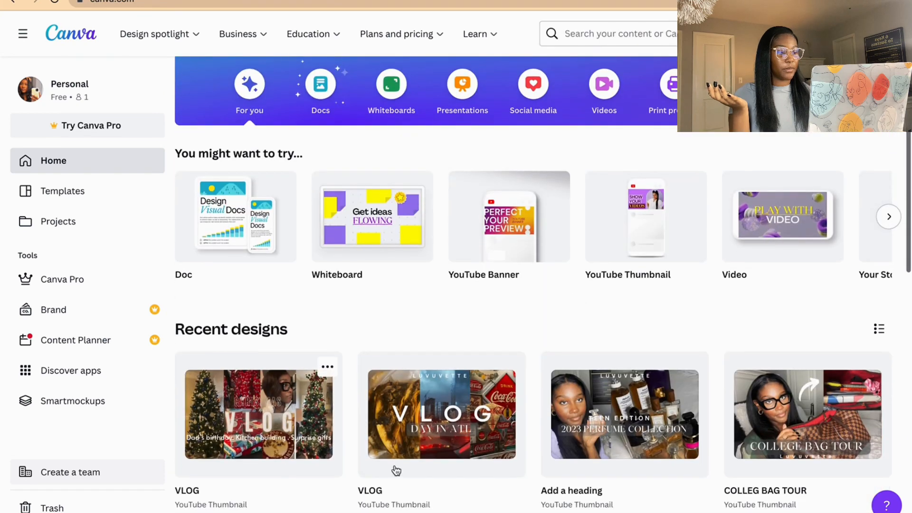
mouse_move(476, 448)
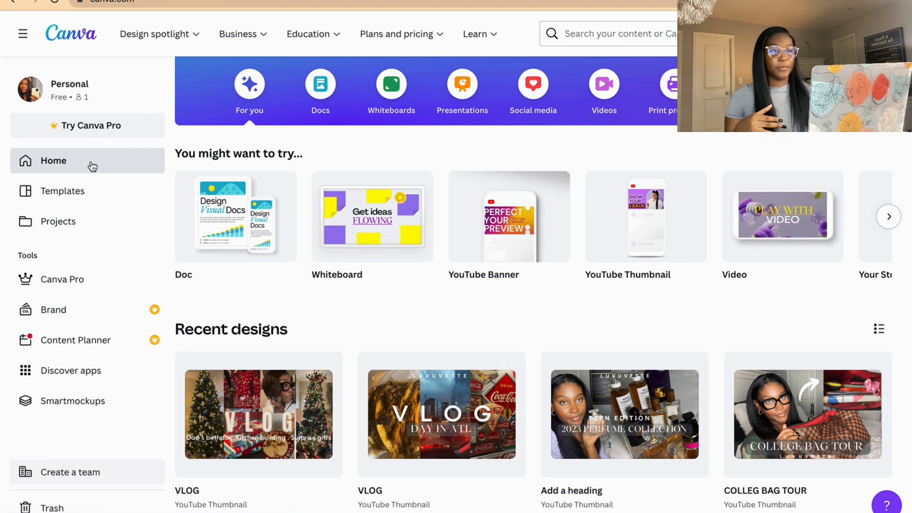
click(611, 33)
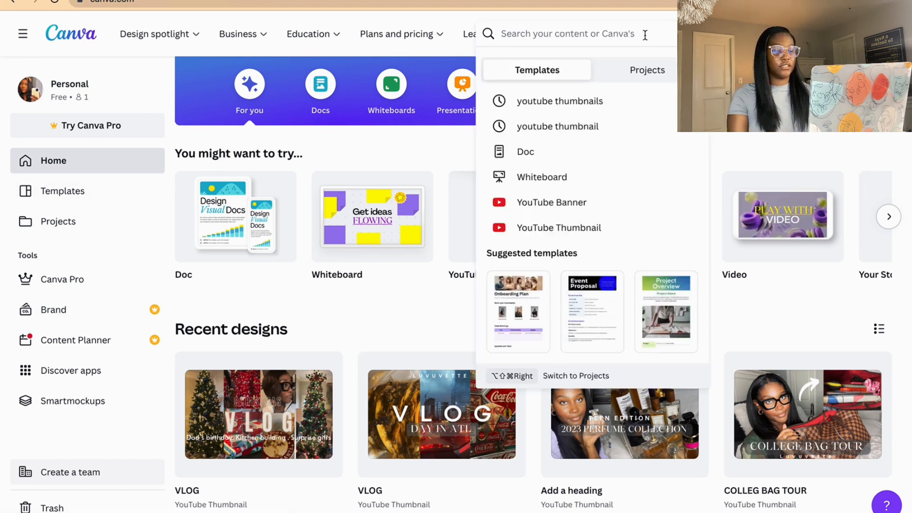
text(Youtu)
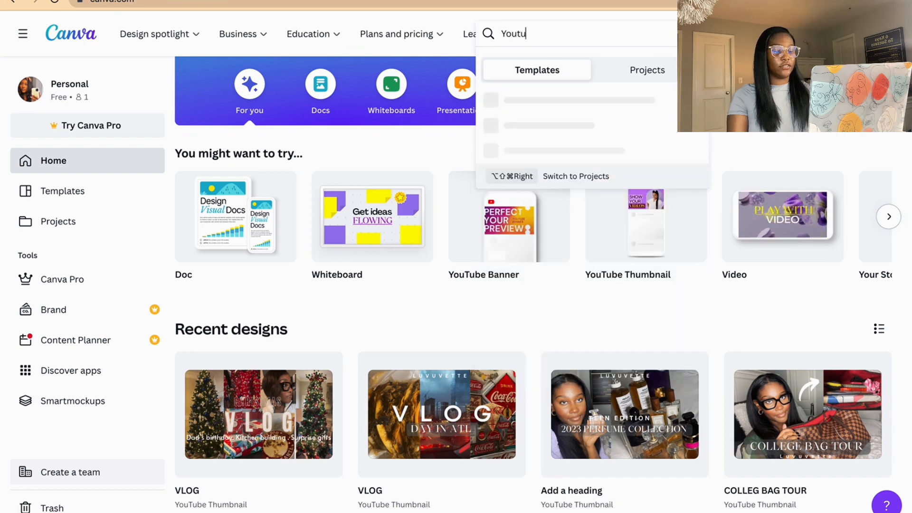
text(be)
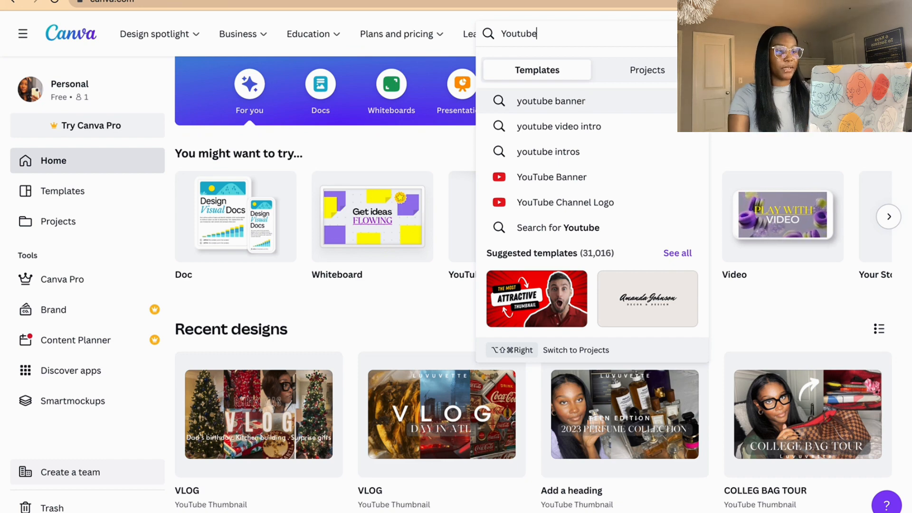
text(th)
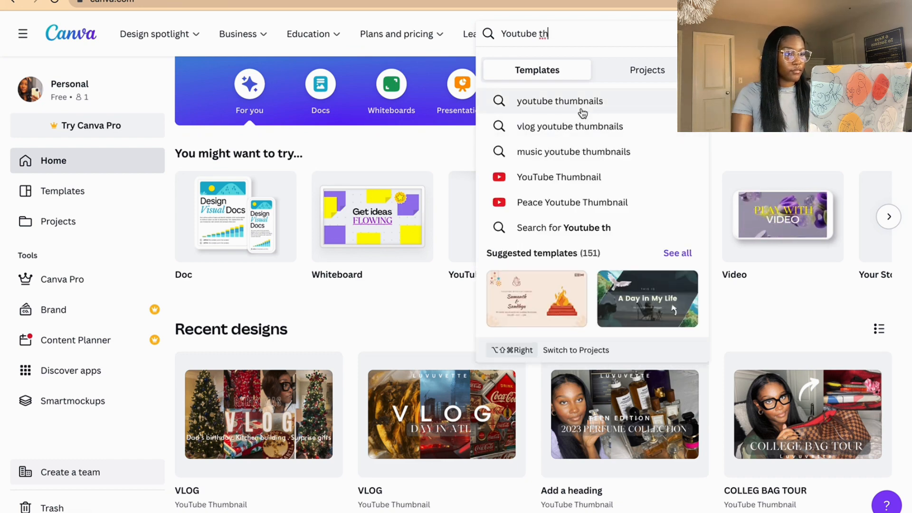
click(559, 101)
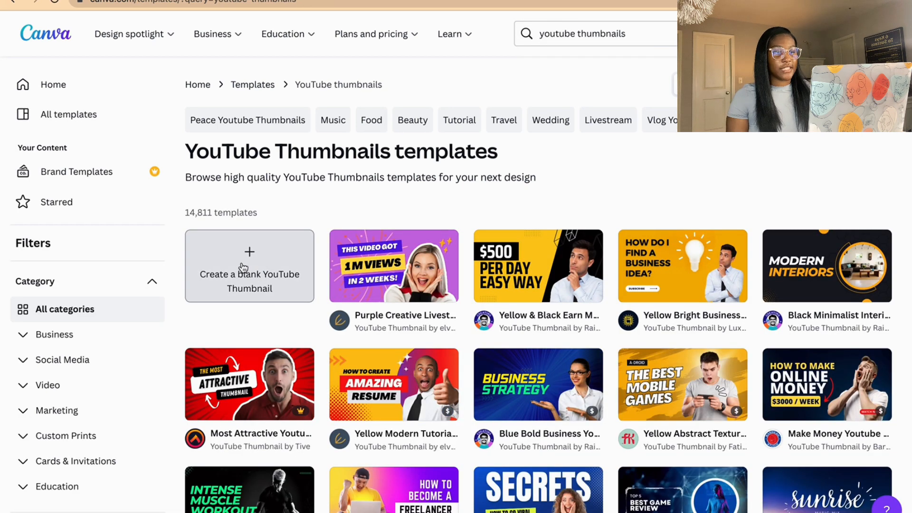
Create a blank YouTube Thumbnail design from the templates page
click(249, 274)
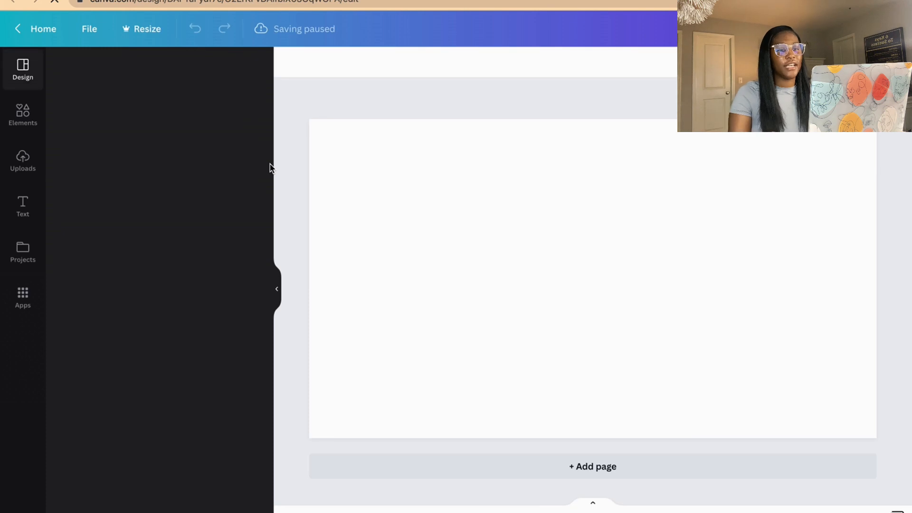
click(22, 69)
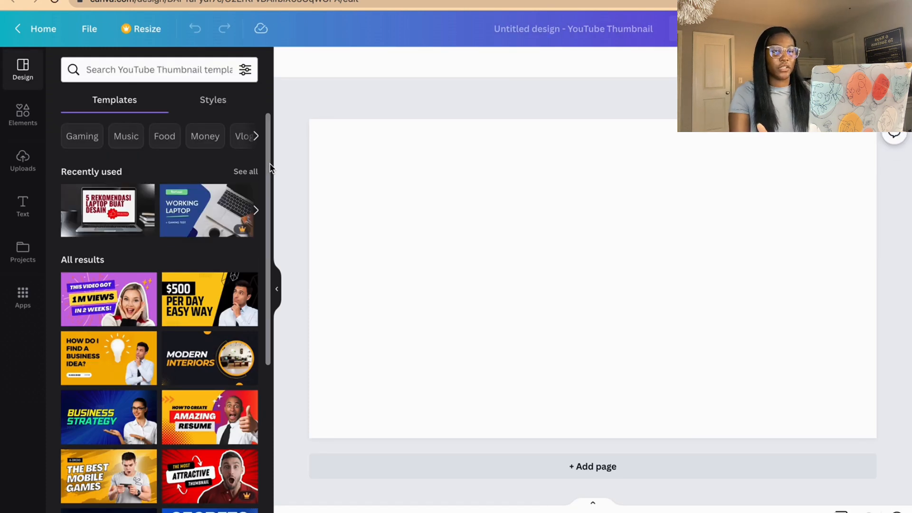
mouse_move(167, 326)
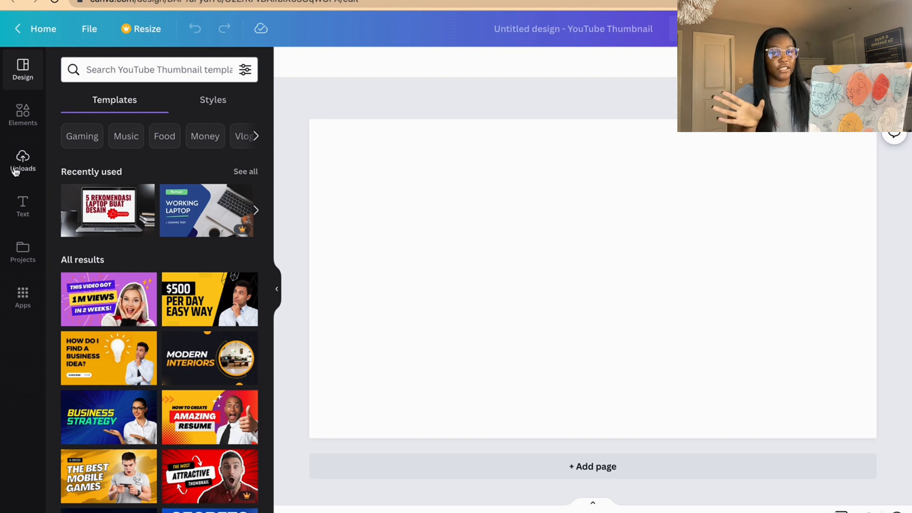
mouse_move(63, 216)
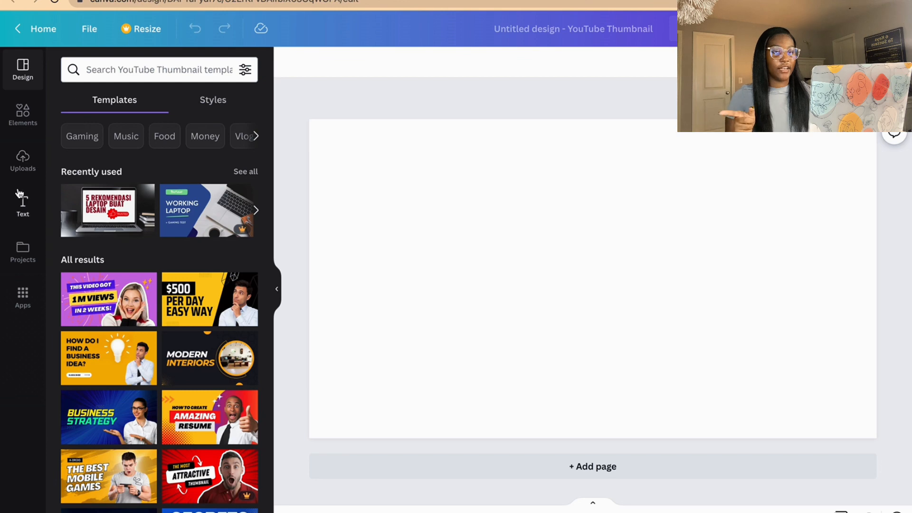
Show the Uploads panel and scroll through the previously uploaded photos
click(22, 161)
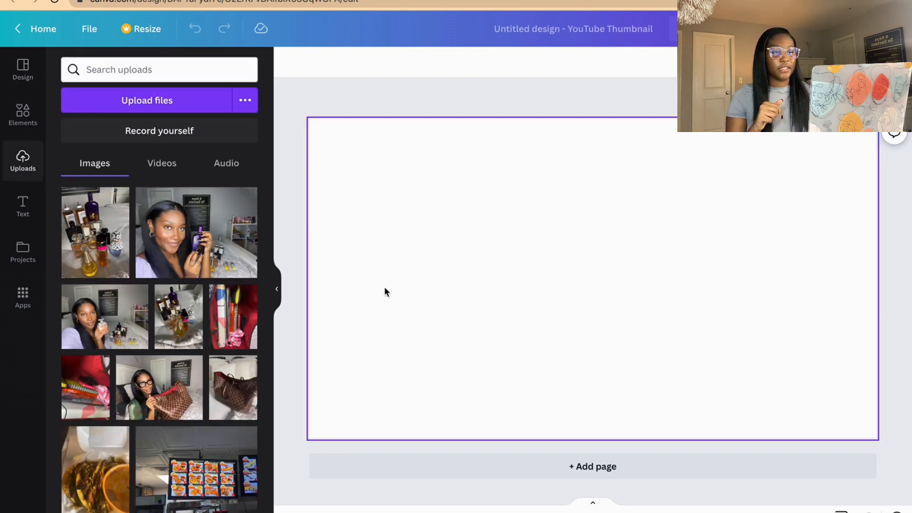
scroll(down, 3)
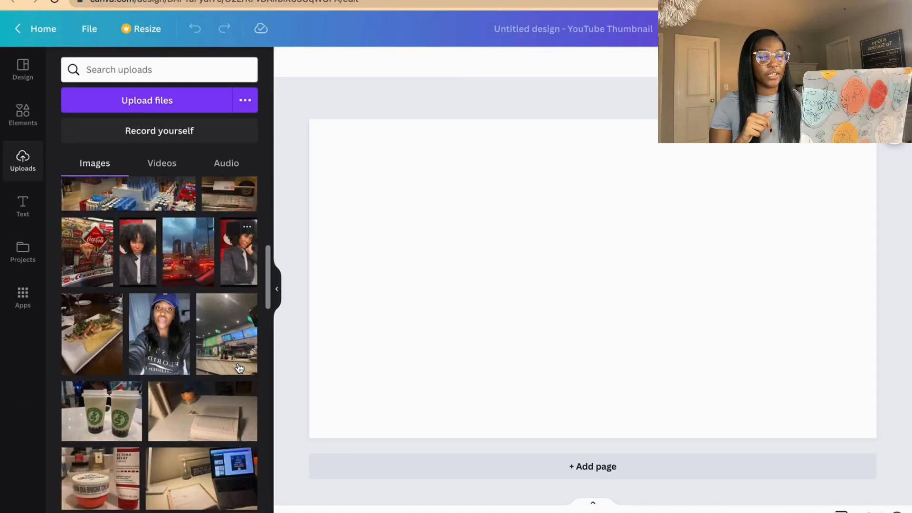
scroll(down, 3)
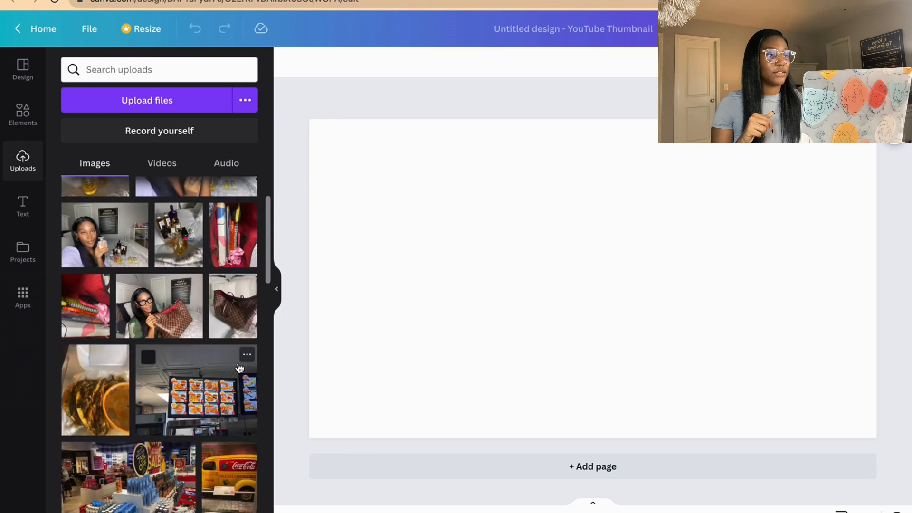
scroll(up, 3)
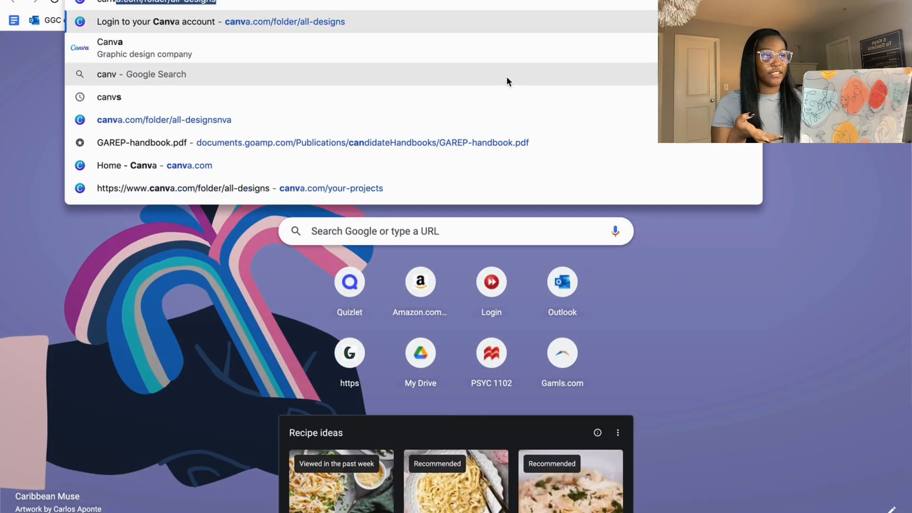
From Canva Projects, search 'youtube thumbnail' to start another blank thumbnail design
click(221, 22)
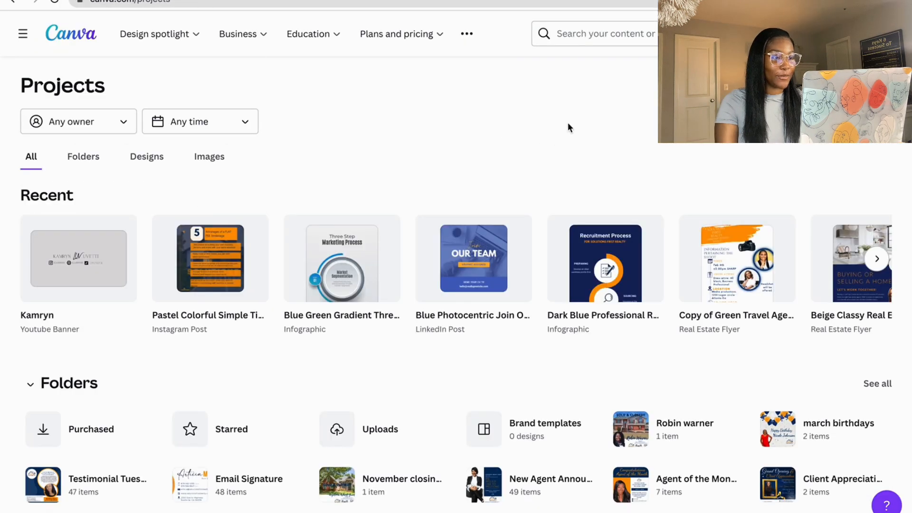
text(youtube)
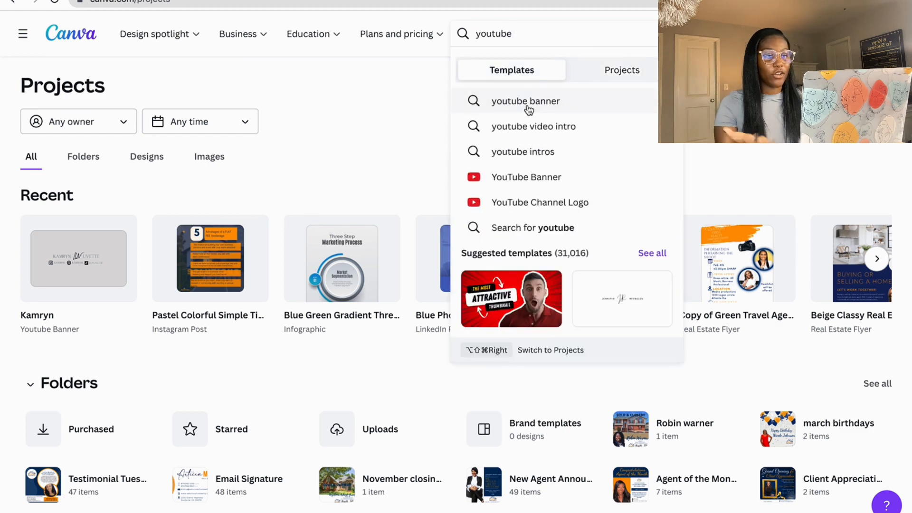
text(thum)
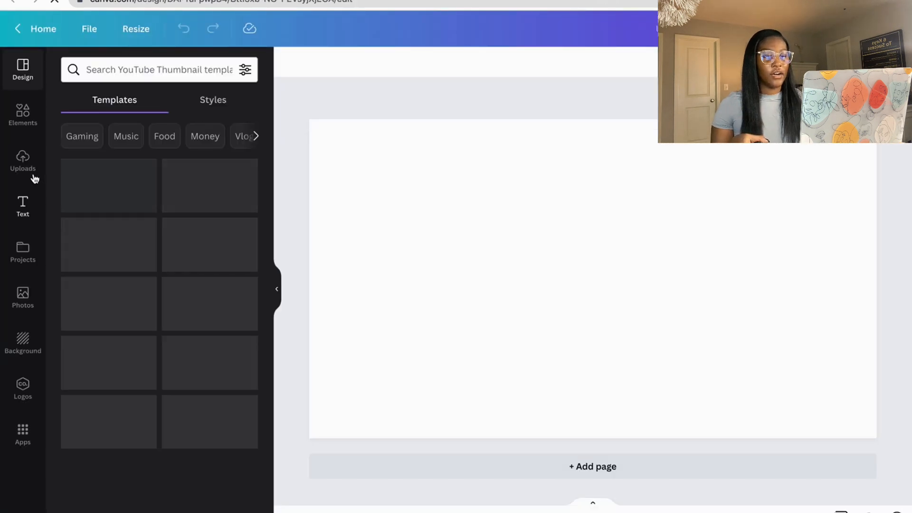
Show Uploads and upload a photo file from the Downloads folder
click(21, 161)
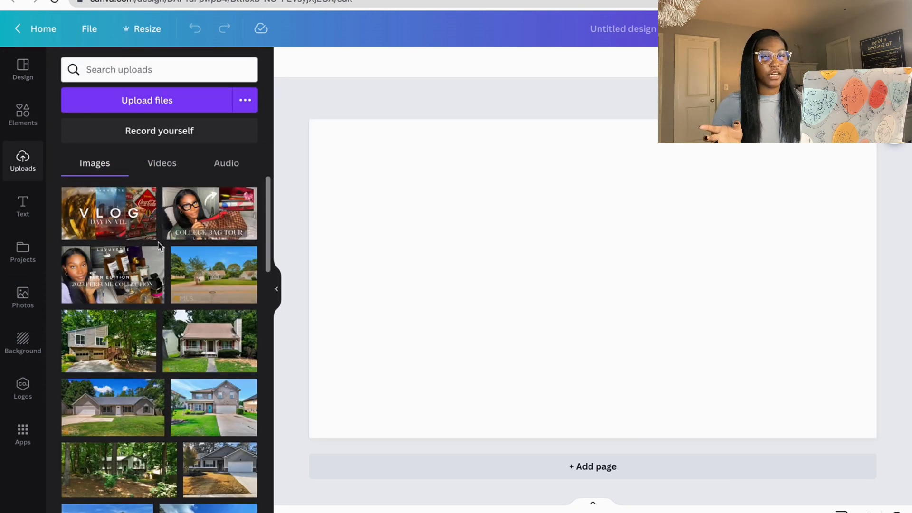
mouse_move(147, 201)
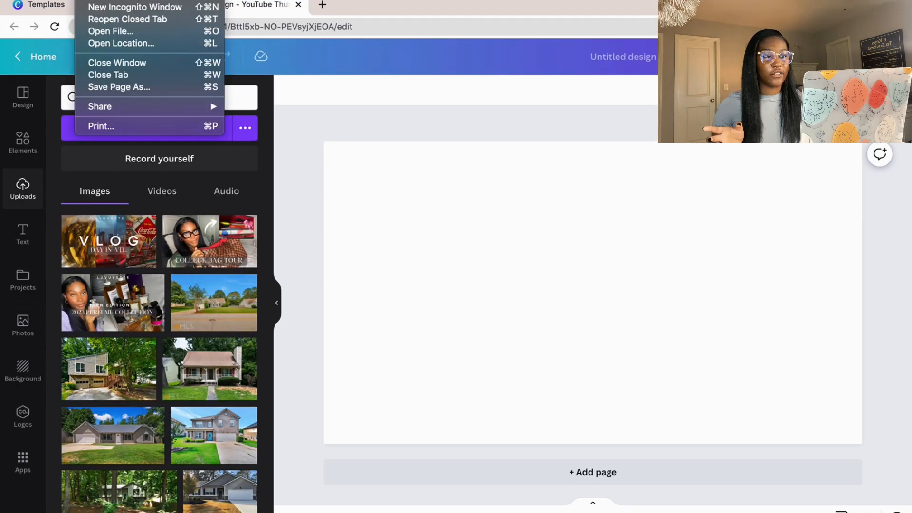
mouse_move(126, 19)
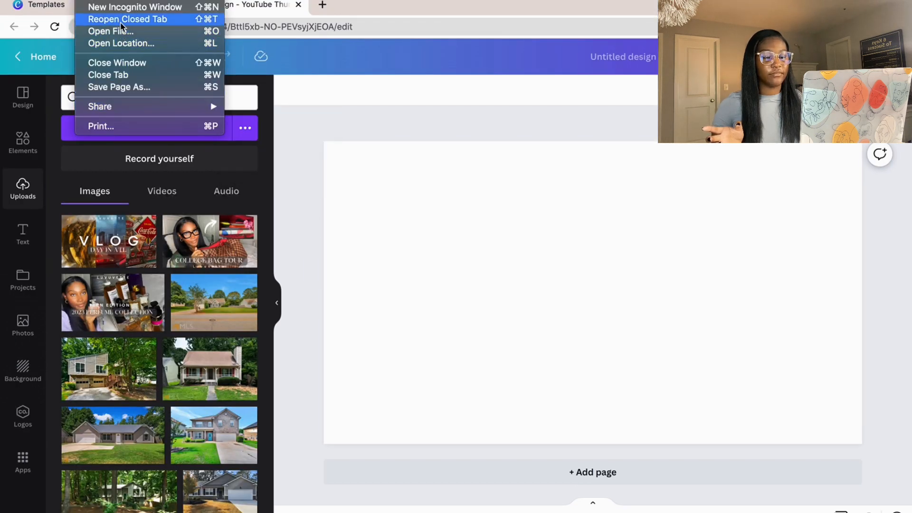
click(110, 30)
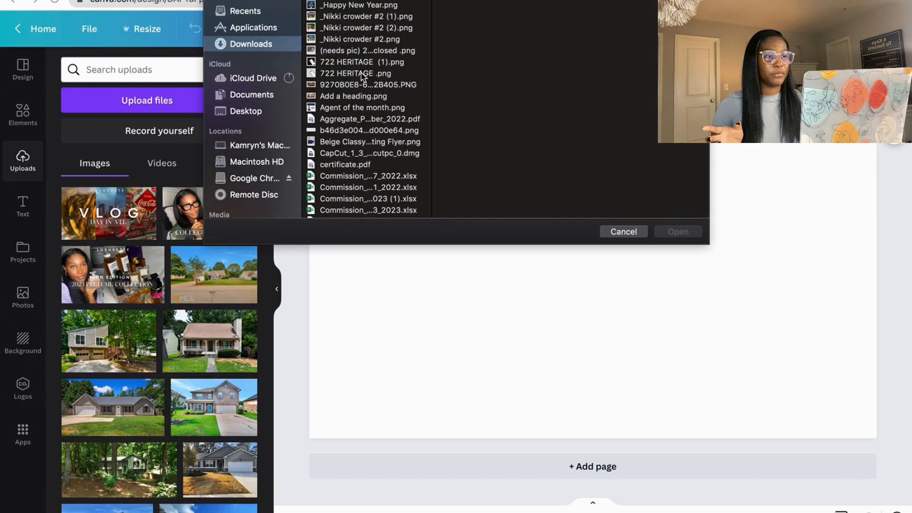
drag(359, 16, 159, 200)
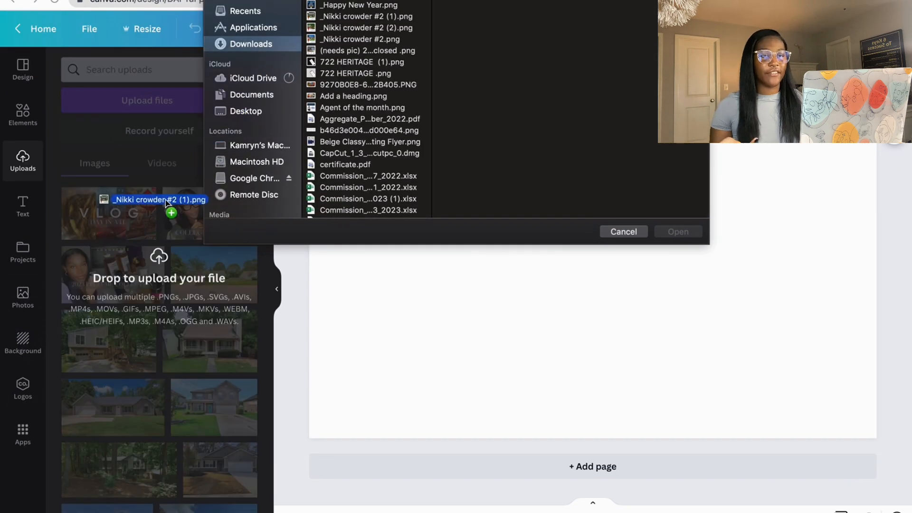
click(366, 17)
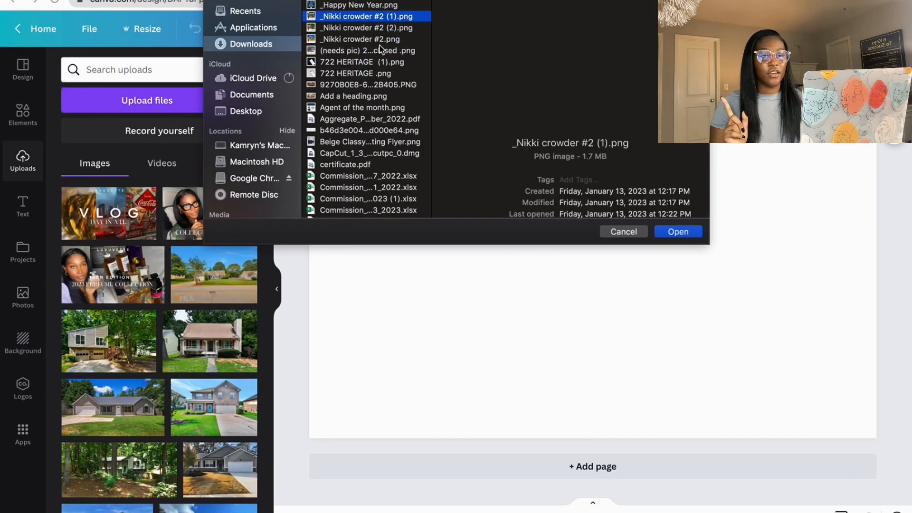
click(622, 232)
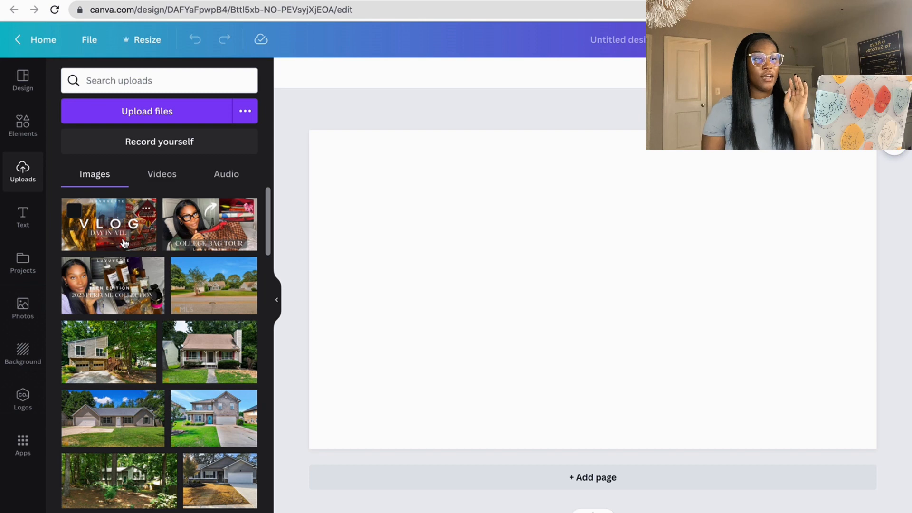
Upload the new posed photos from the Downloads folder into the uploads library
click(147, 111)
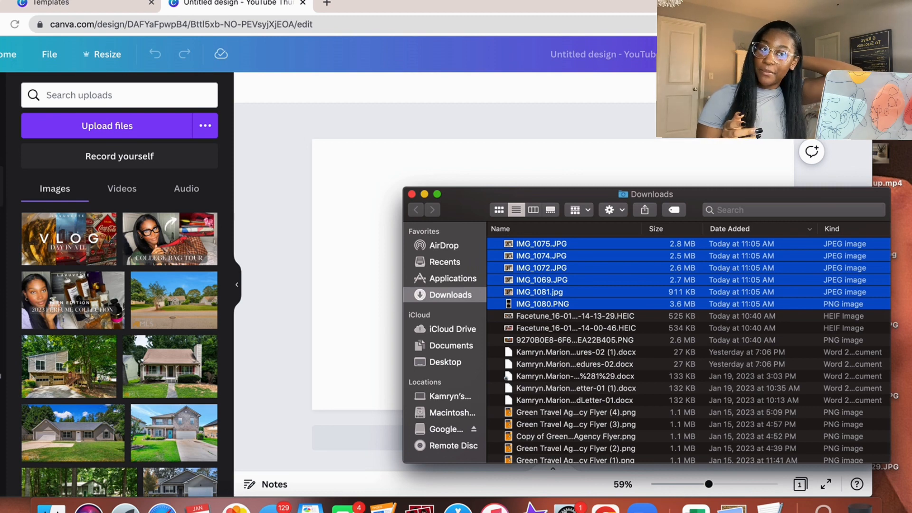
click(108, 126)
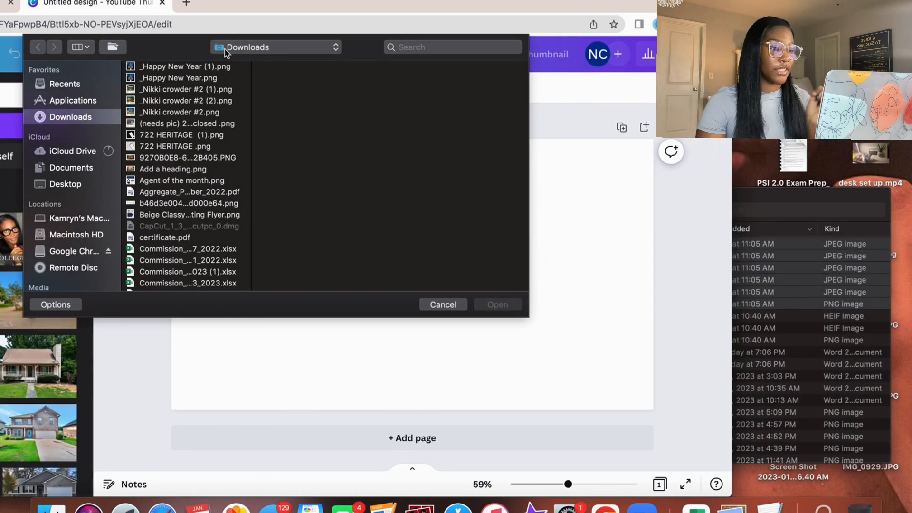
click(441, 303)
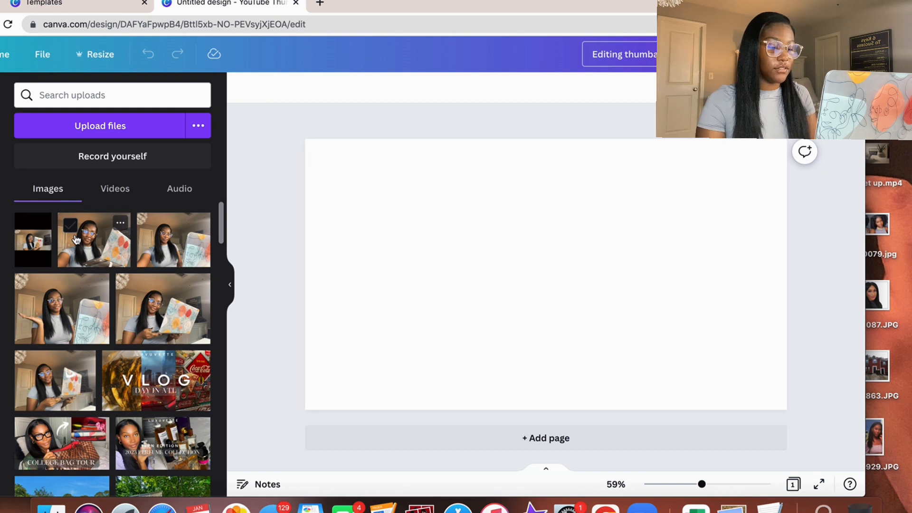
mouse_move(180, 260)
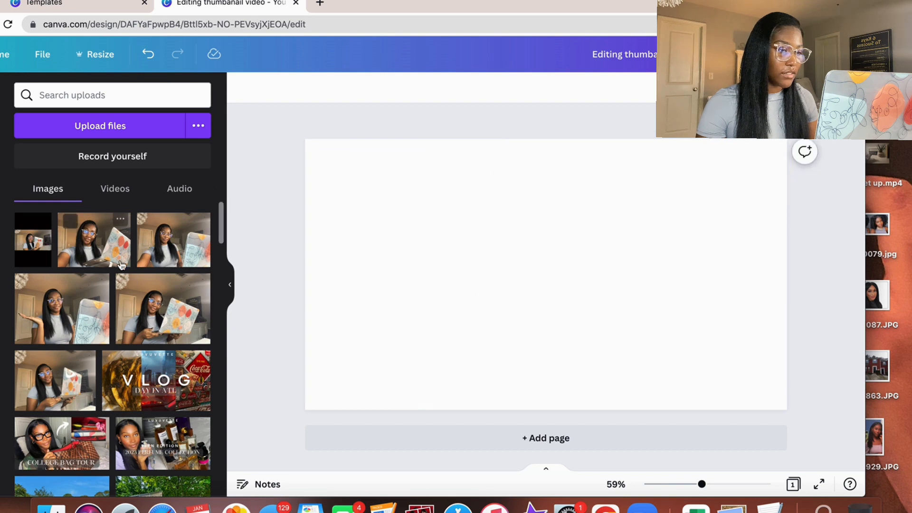
Try one posed photo, remove it, then set the smiling laptop photo as the full-page background
click(93, 239)
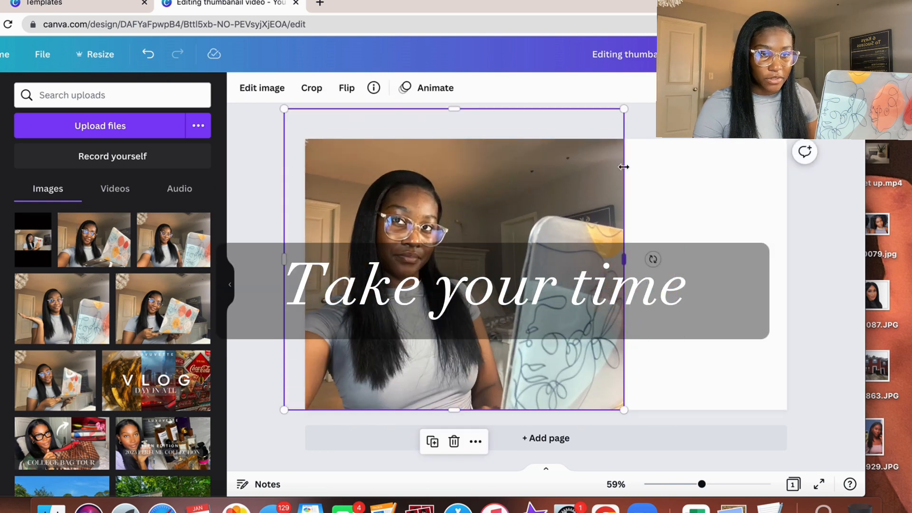
click(253, 313)
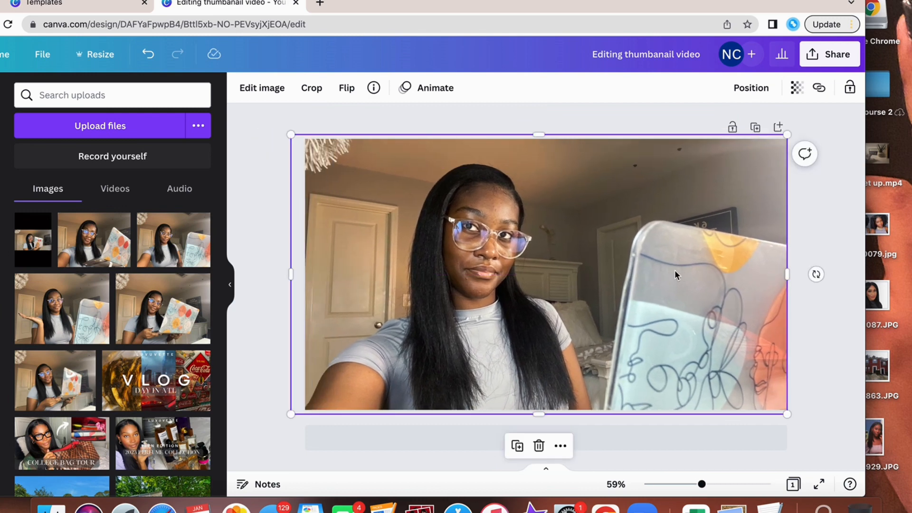
click(312, 87)
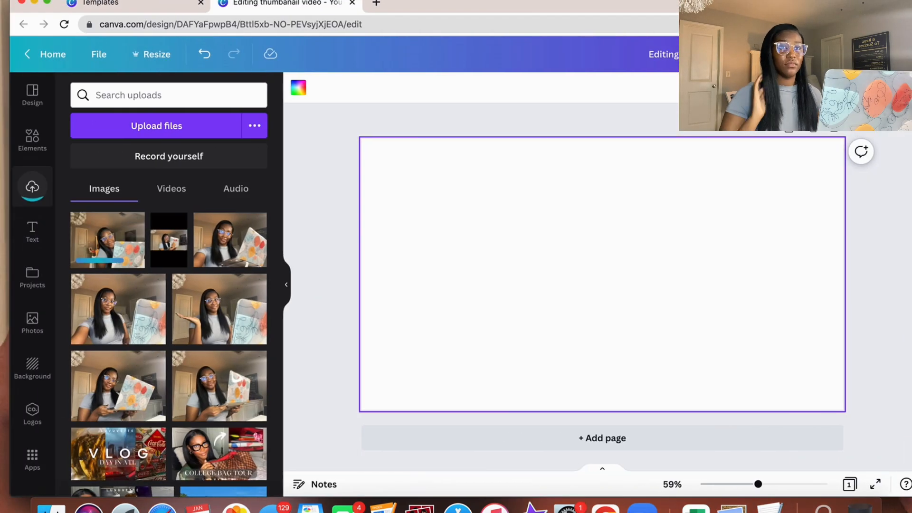
mouse_move(139, 265)
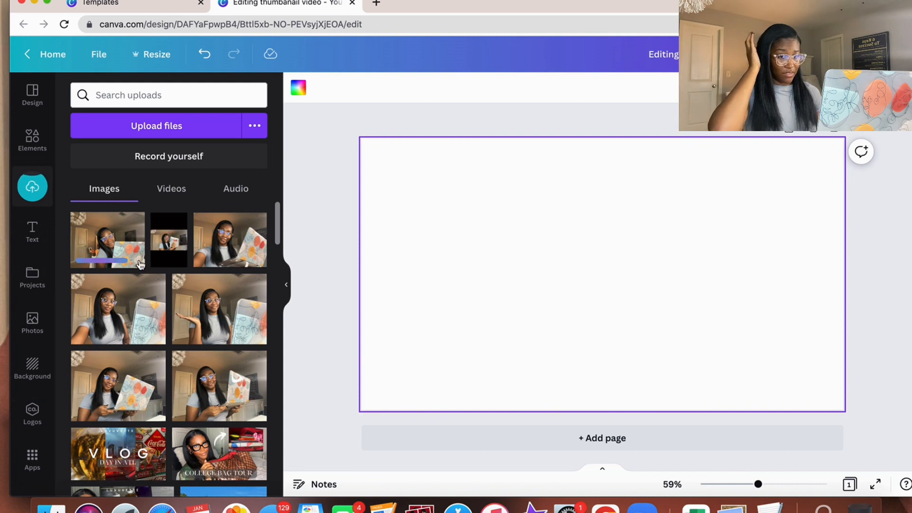
click(108, 240)
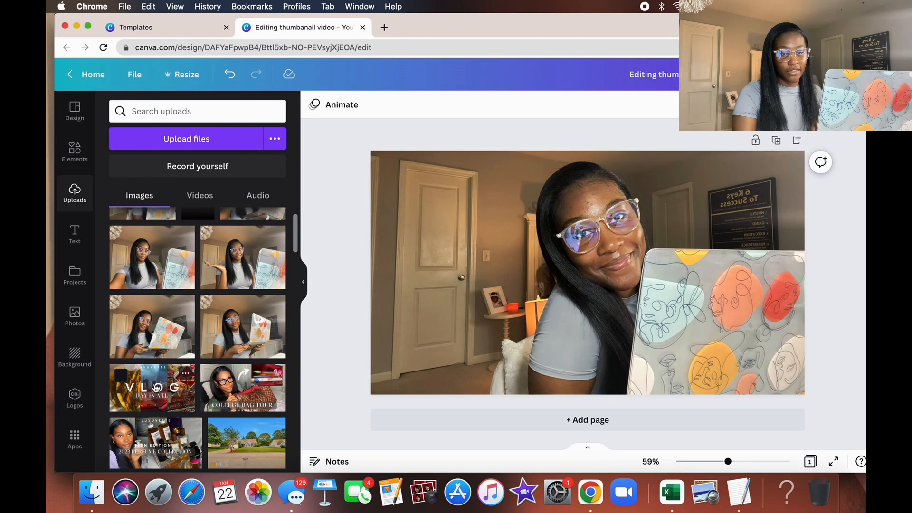
Add the old VLOG, perfume and college bag thumbnails tilted over the left side
click(242, 388)
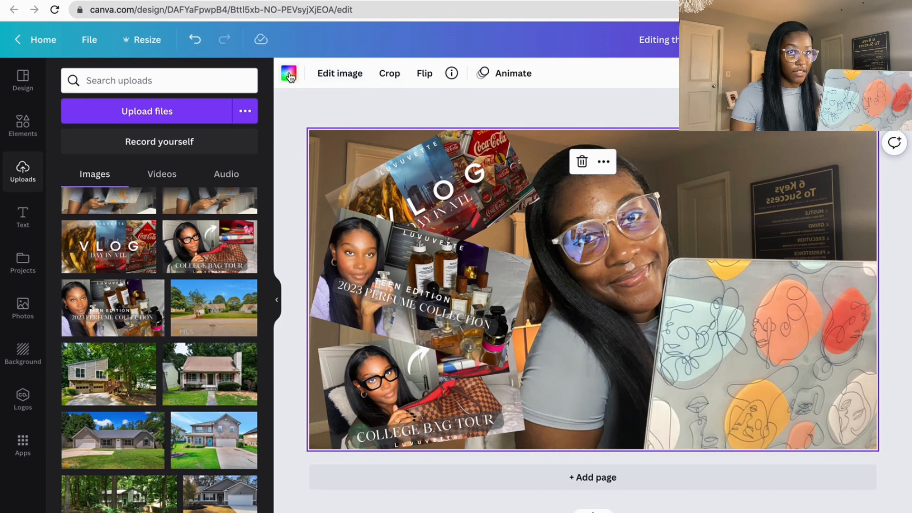
click(288, 73)
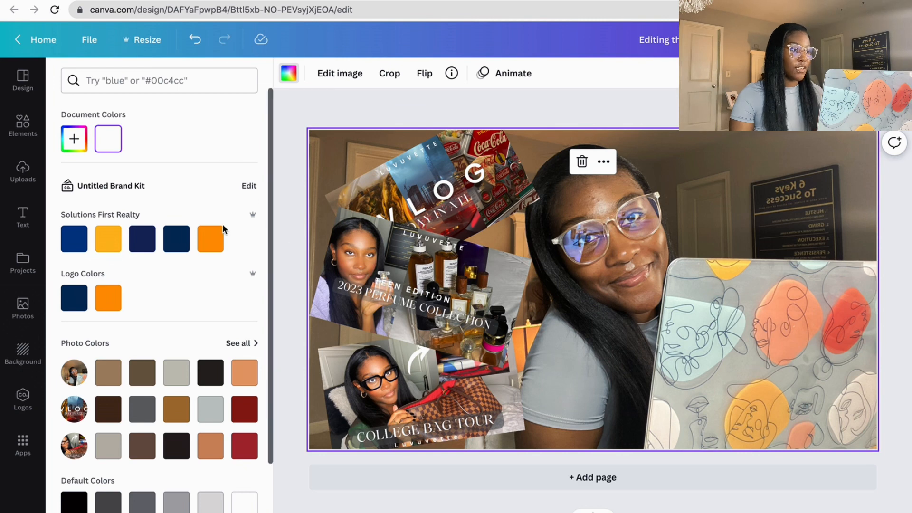
Add a text box reading 'HOW I EDIT MY THUMBNAILS' across the middle
click(23, 217)
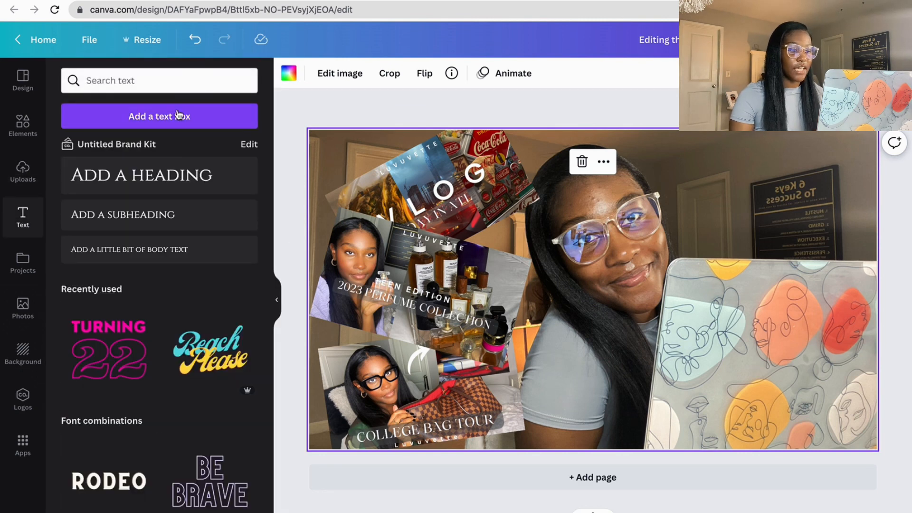
click(142, 175)
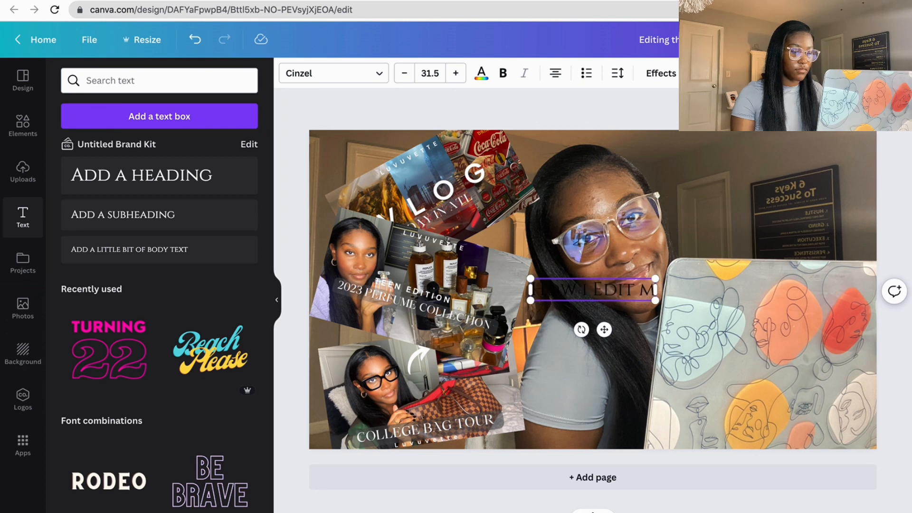
text(HOW I EDIT MY TH)
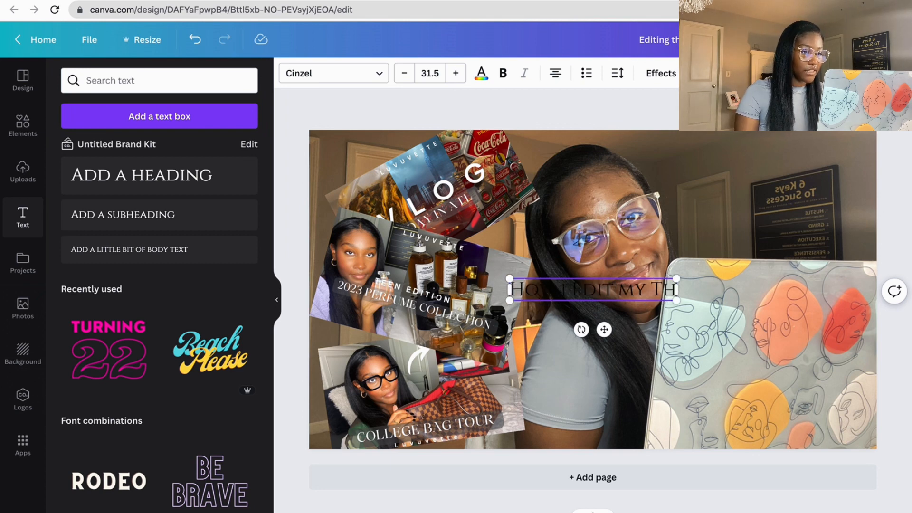
text(UMBNAIL)
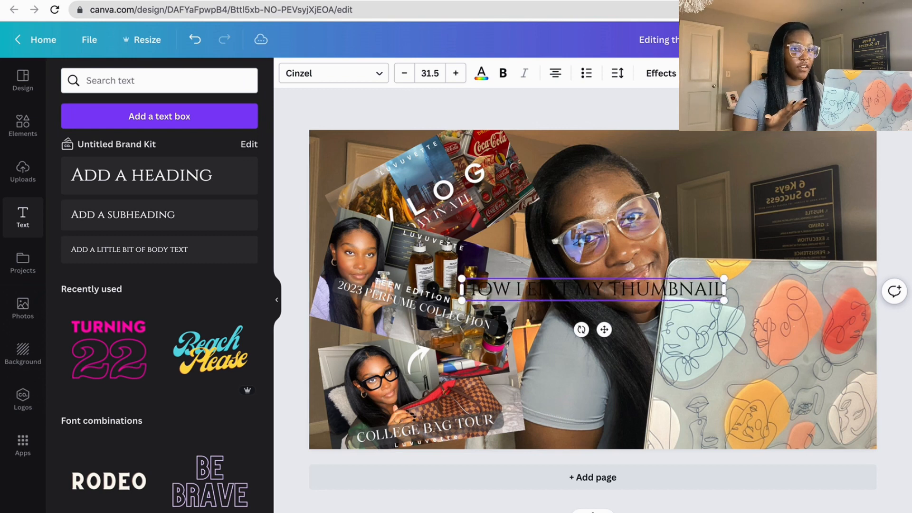
text(S)
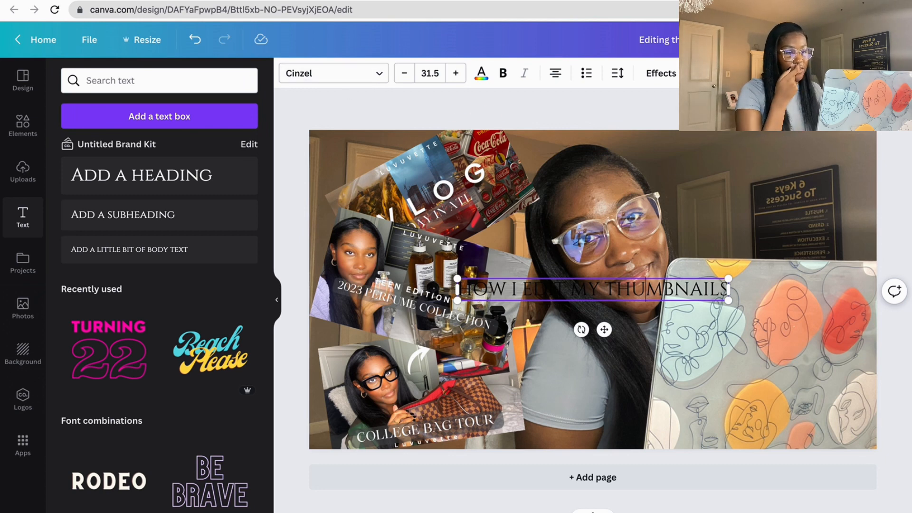
click(386, 305)
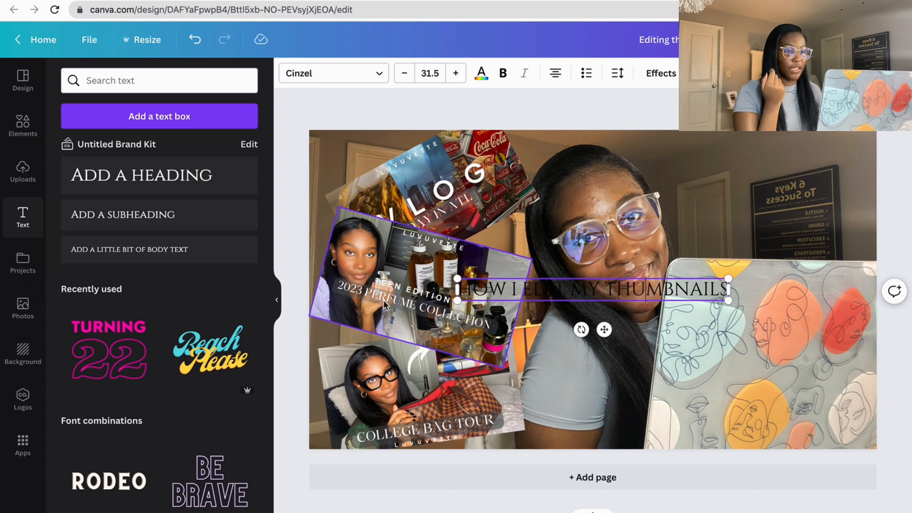
mouse_move(445, 298)
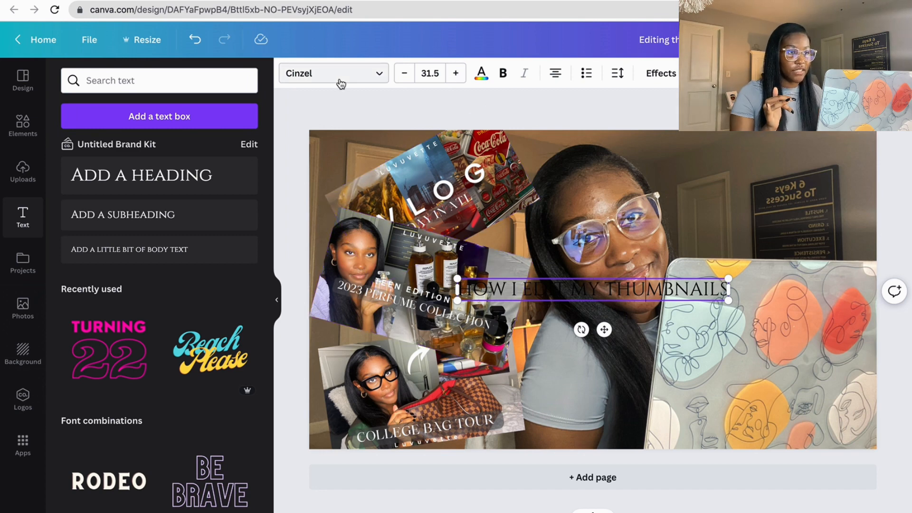
Make the title white and bold, trying Lora and Montserrat Classic before Libre Baskerville
click(332, 73)
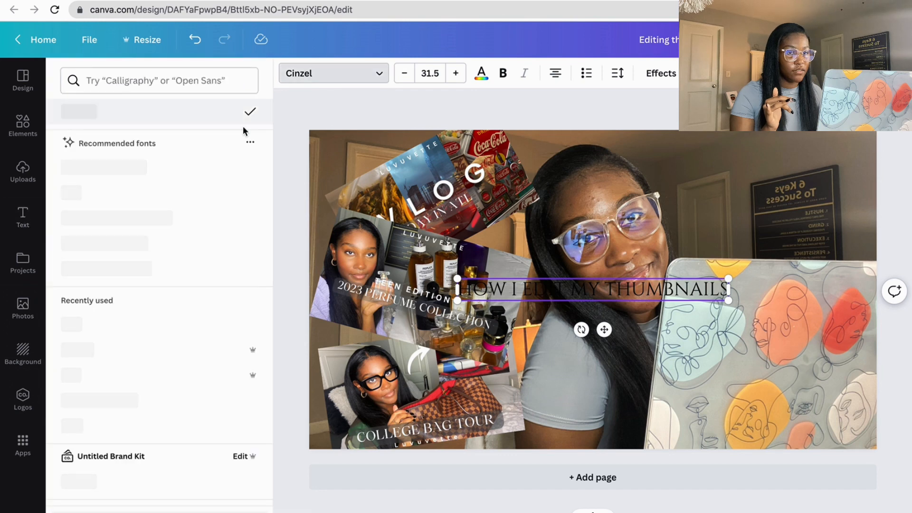
click(481, 73)
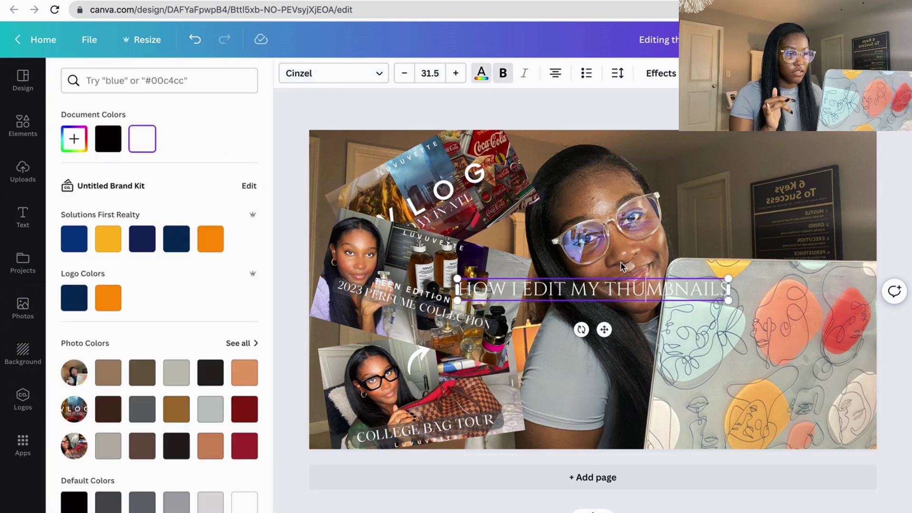
click(331, 73)
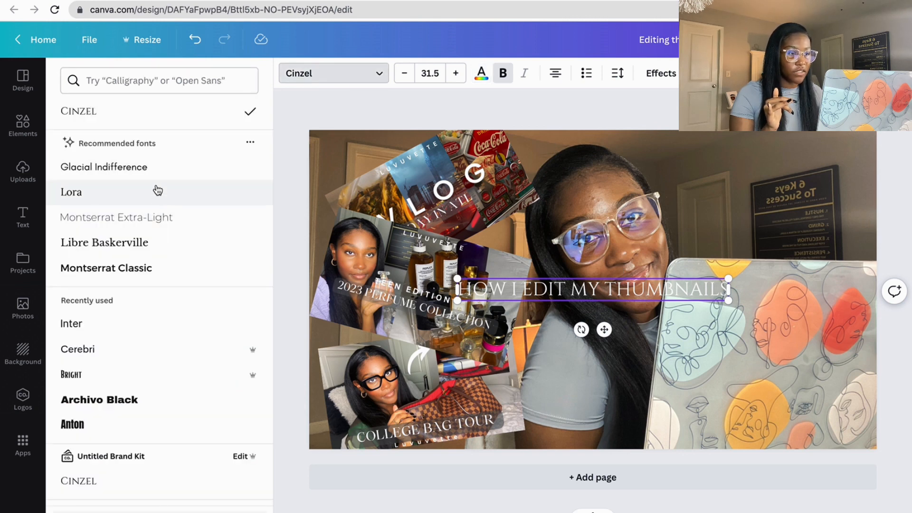
click(72, 192)
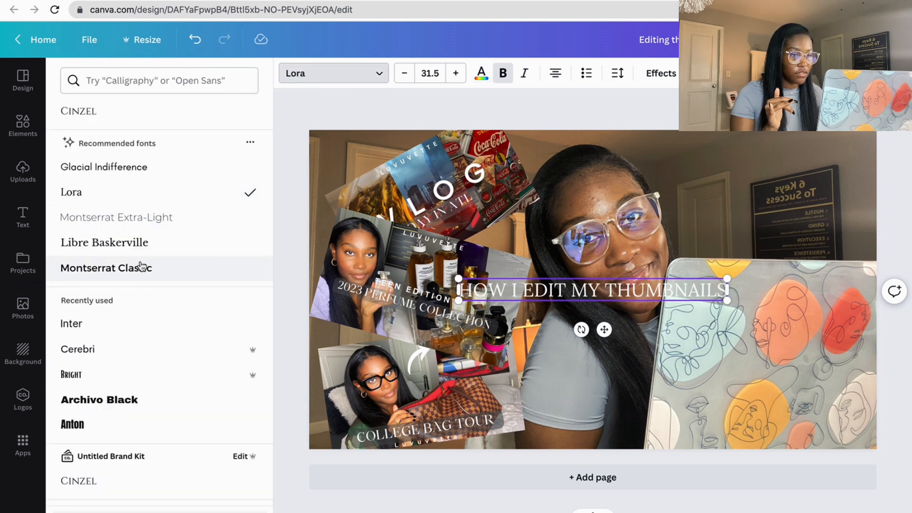
click(105, 268)
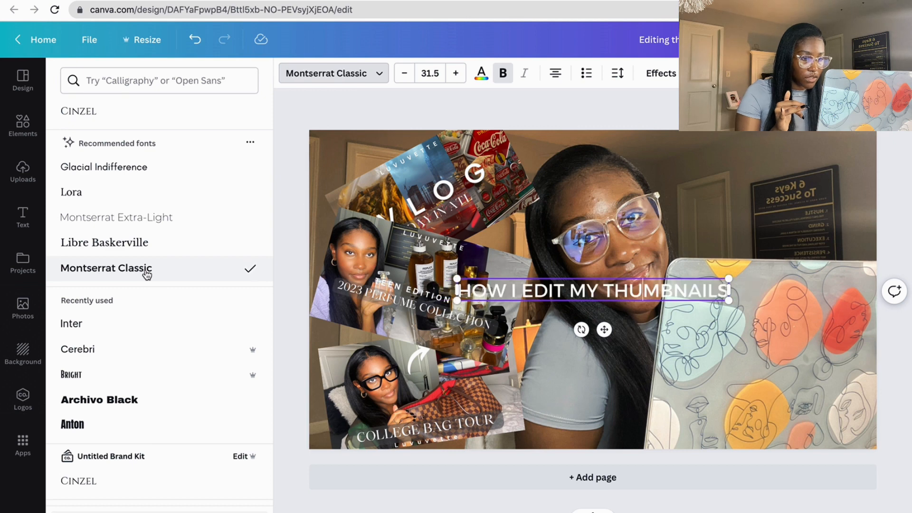
click(104, 242)
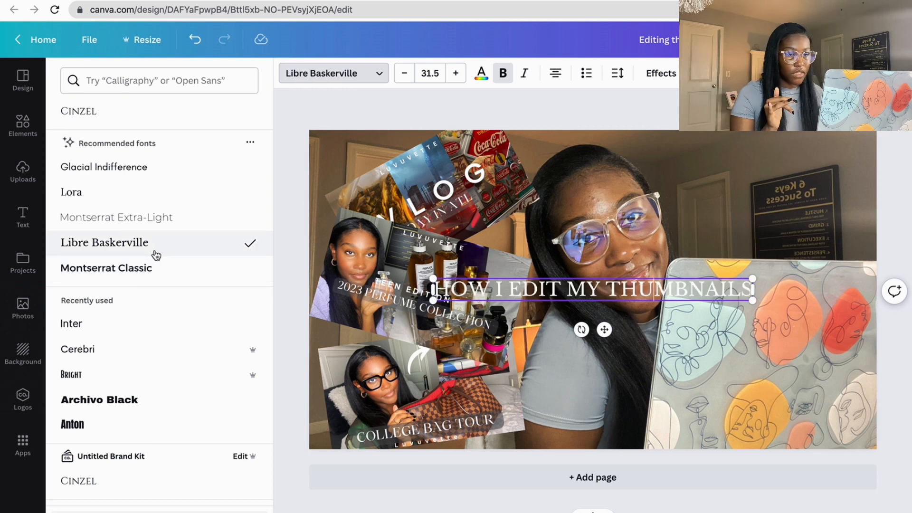
mouse_move(165, 230)
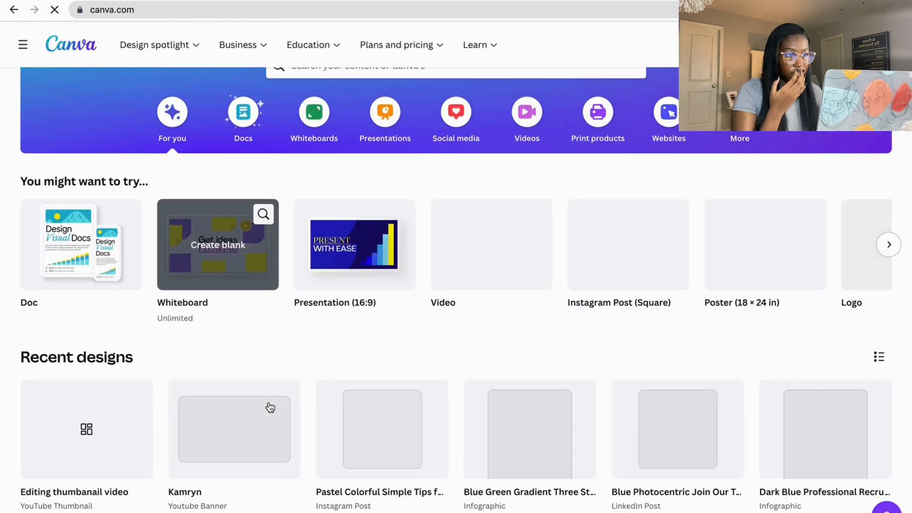
Scroll the recent designs to find the 'Editing thumbnail video' thumbnail design
scroll(down, 3)
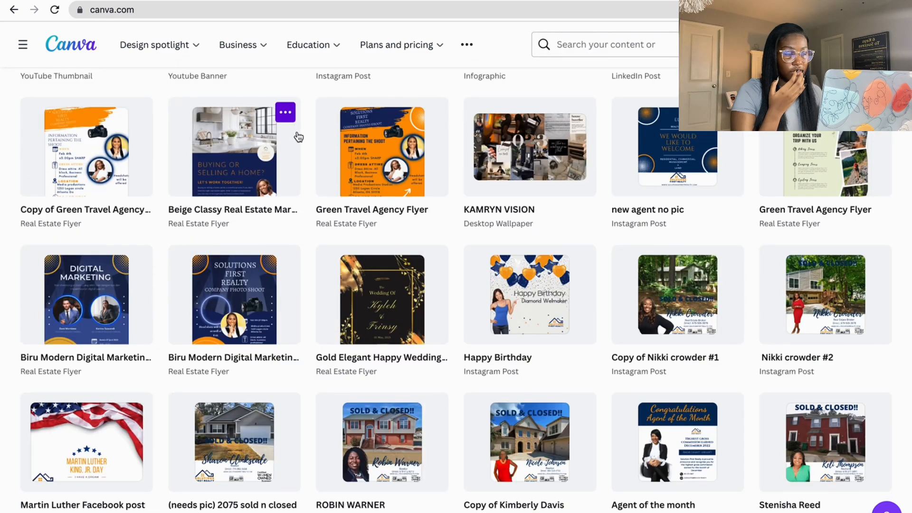
scroll(down, 3)
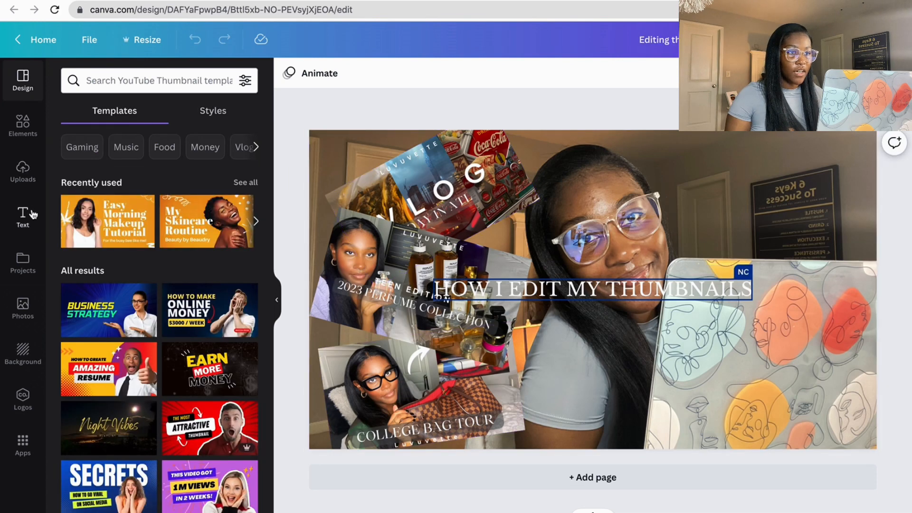
Set the 'HOW I EDIT MY THUMBNAILS' title in the Maharlika font via the font search 'MA'
click(22, 216)
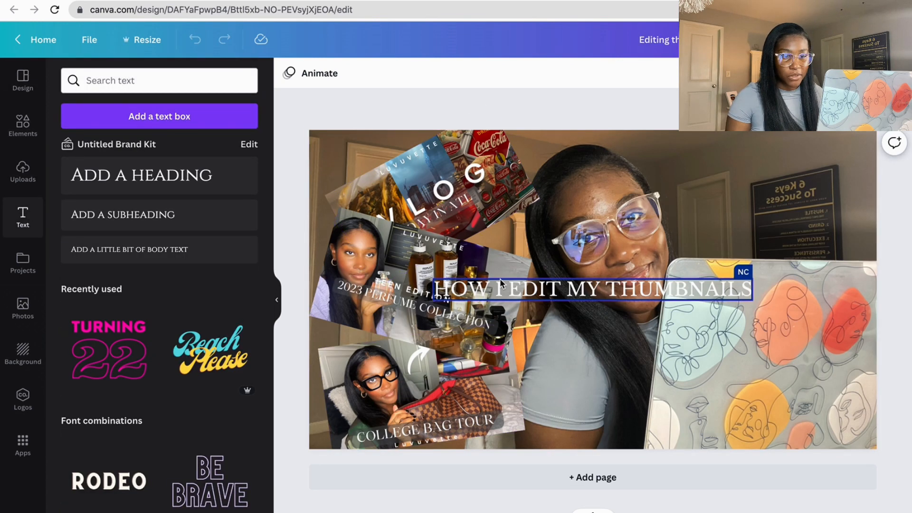
click(590, 289)
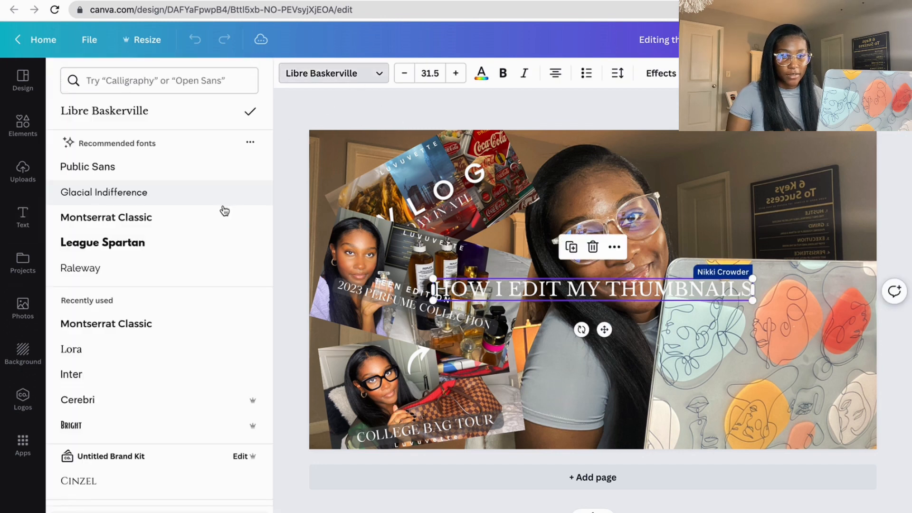
scroll(down, 3)
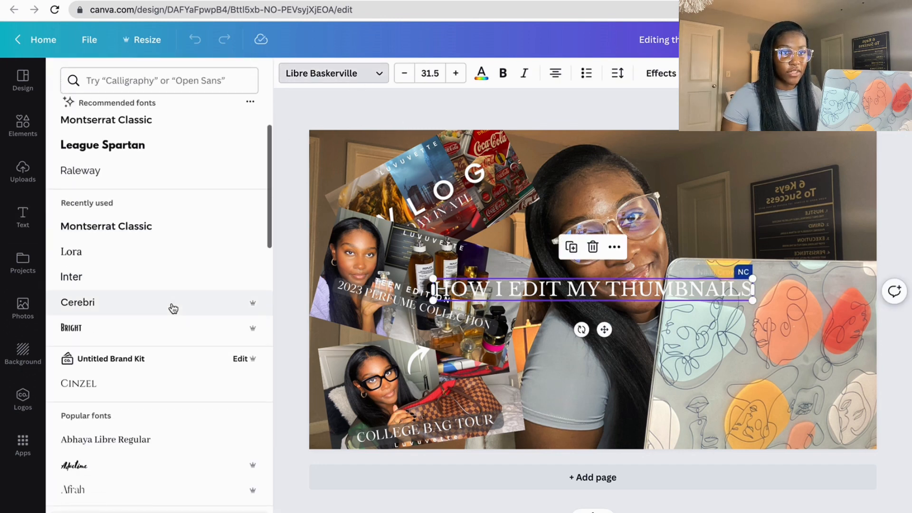
scroll(down, 3)
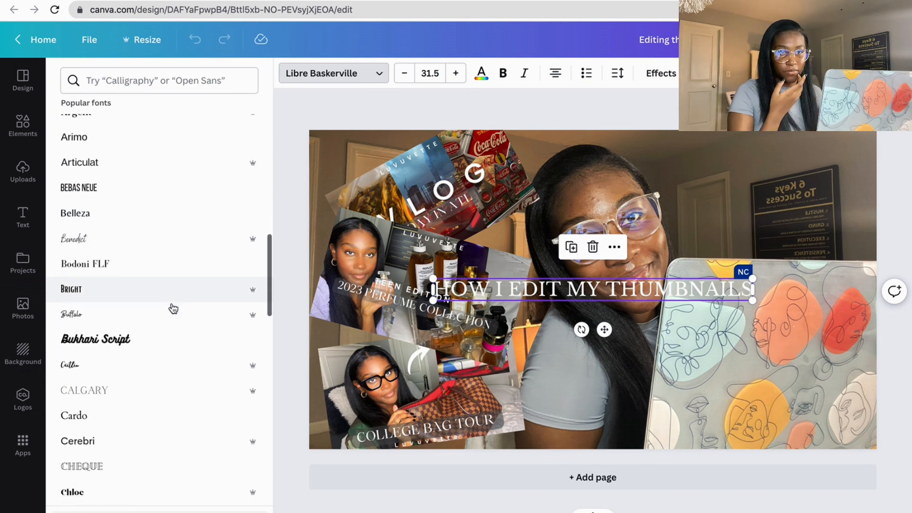
text(MA)
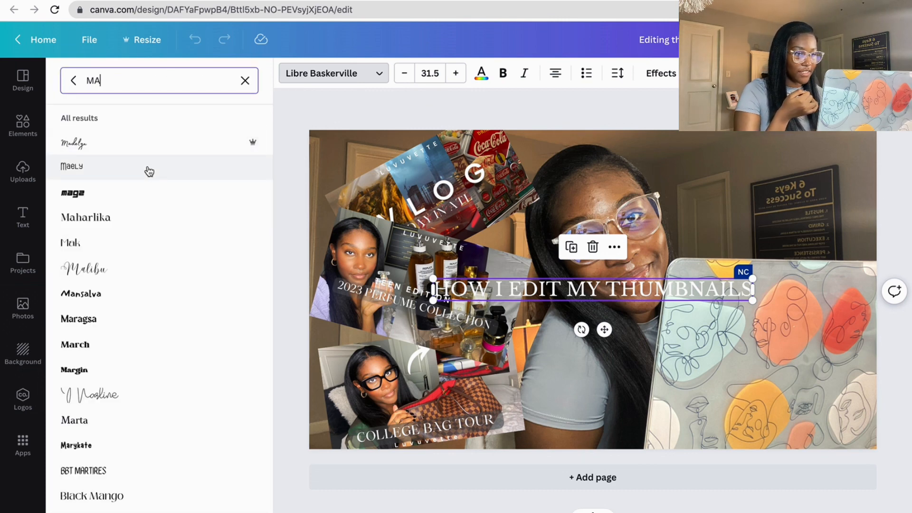
click(85, 216)
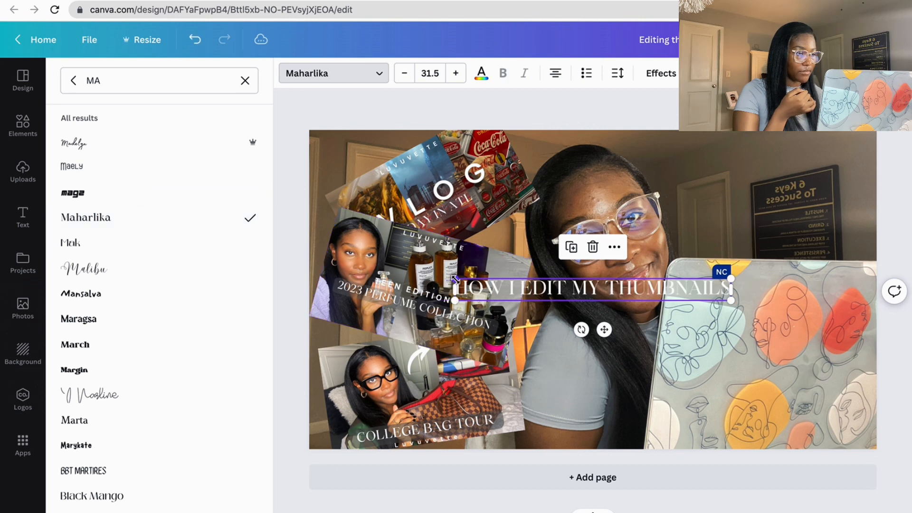
click(456, 73)
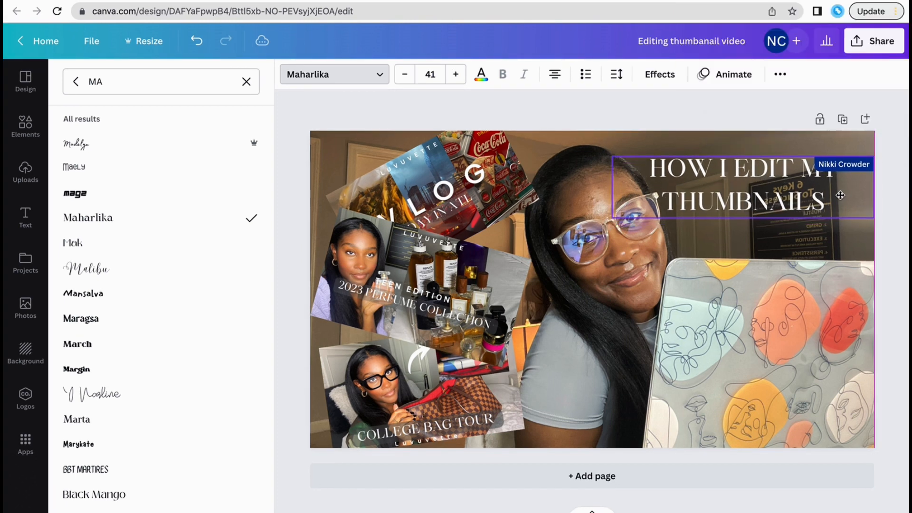
Enlarge the title to three lines top right and give it a dark semi-transparent background effect
click(456, 74)
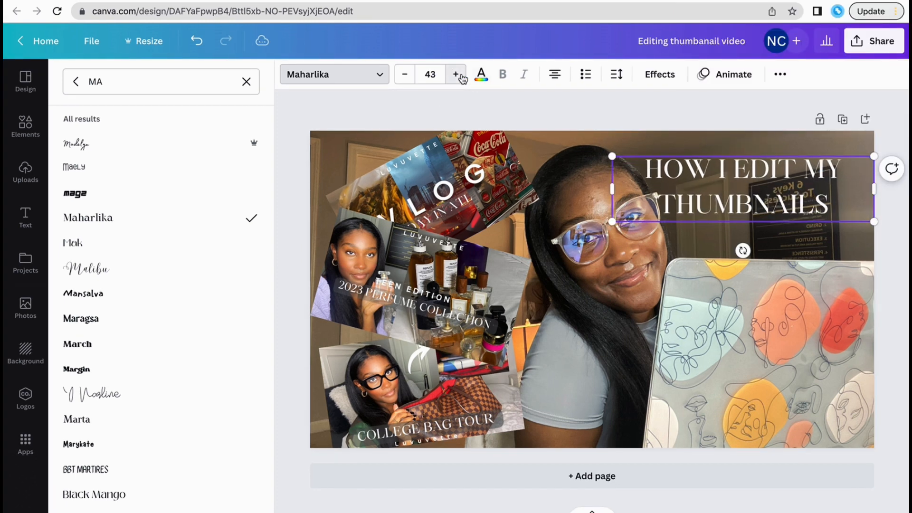
click(456, 74)
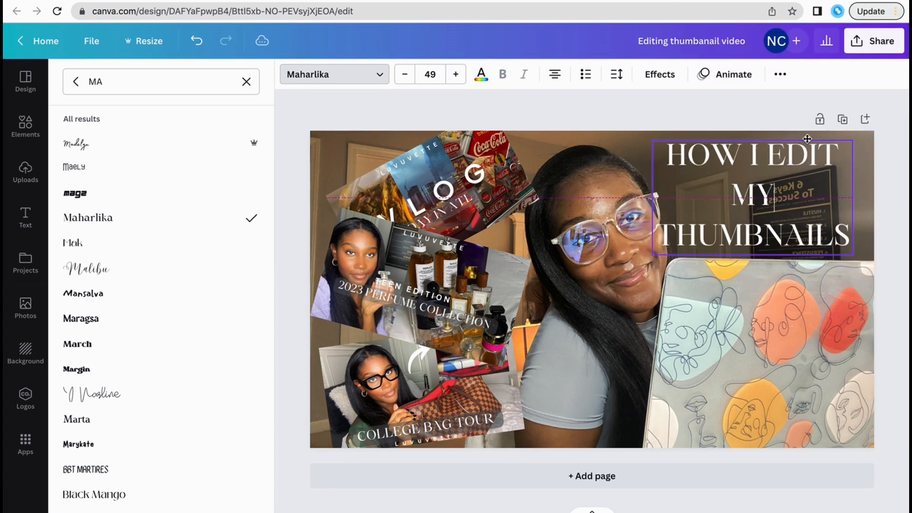
click(659, 75)
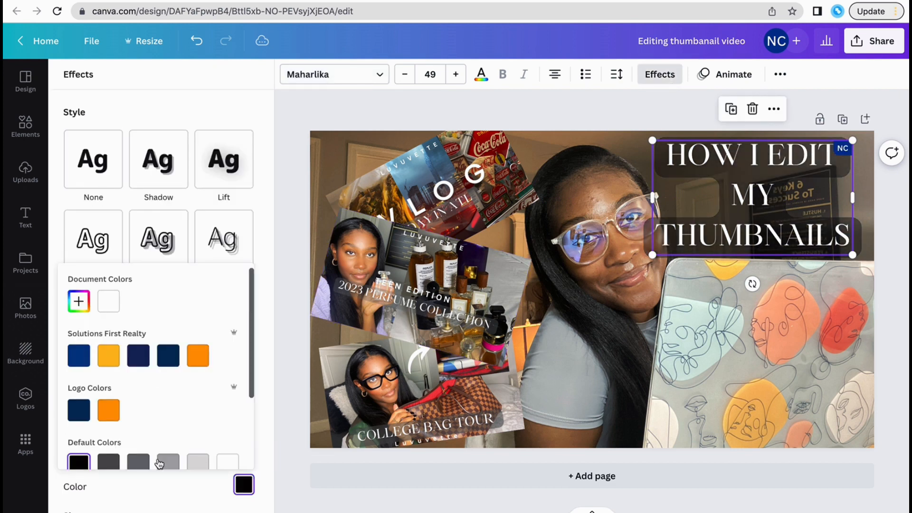
click(223, 317)
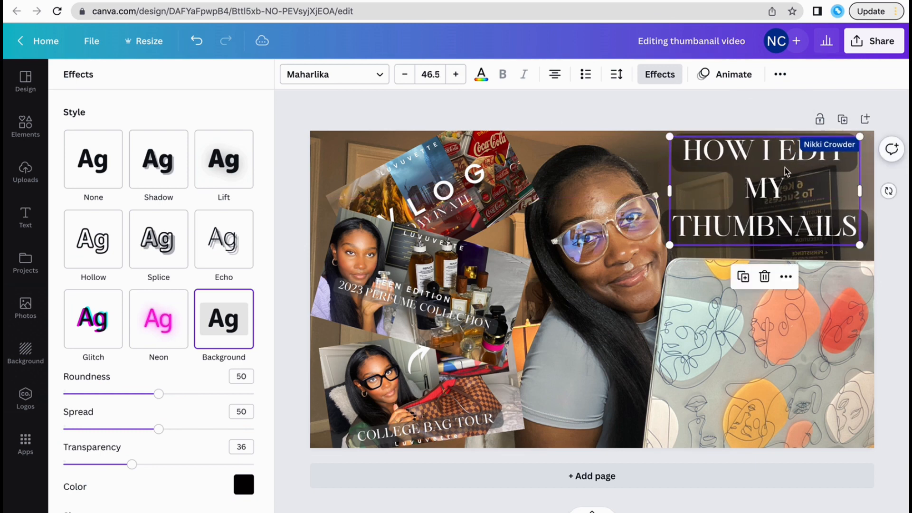
click(24, 216)
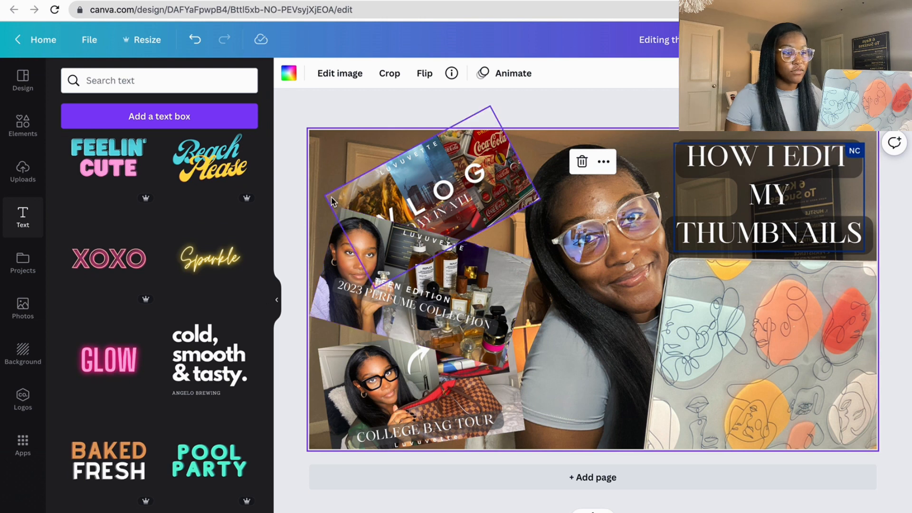
Add a new text box reading 'Luvuvette' near the centre of the thumbnail
click(159, 116)
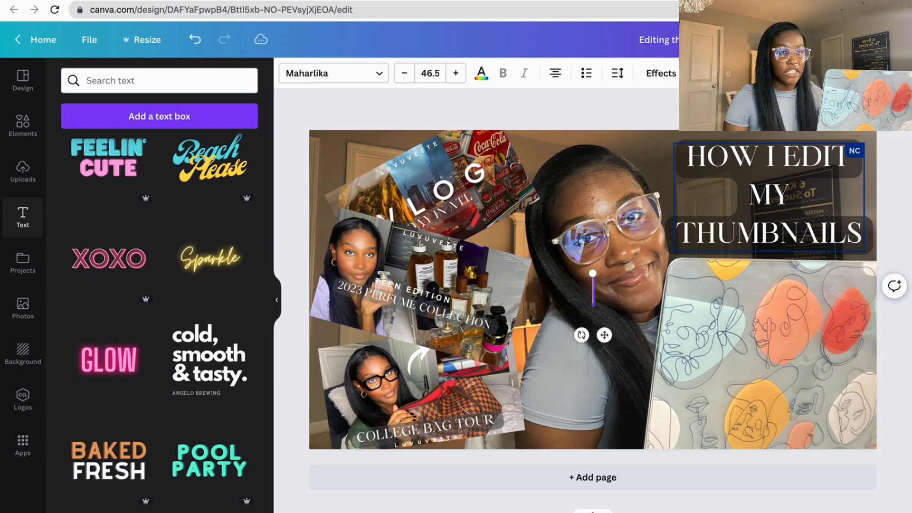
scroll(up, 3)
text(MA)
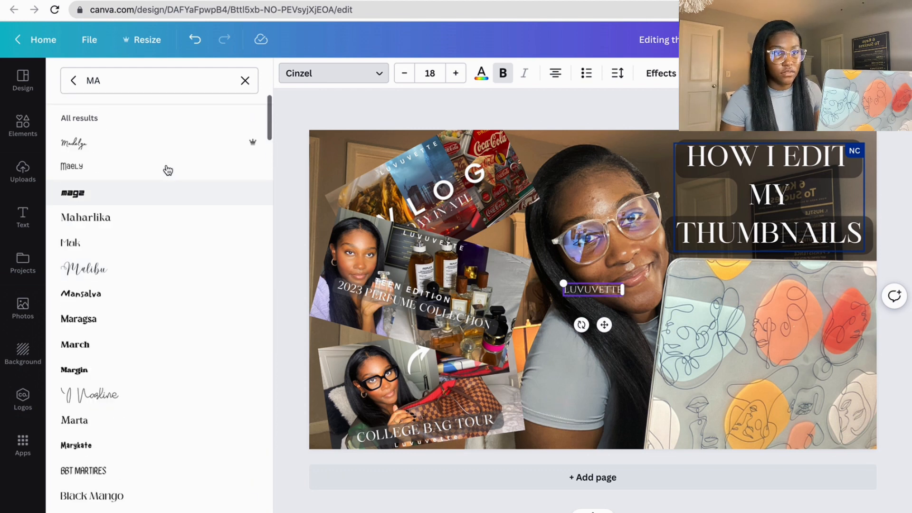
Set the Luvuvette tag in Canva Sans Medium and raise its size to about 28
text(canva)
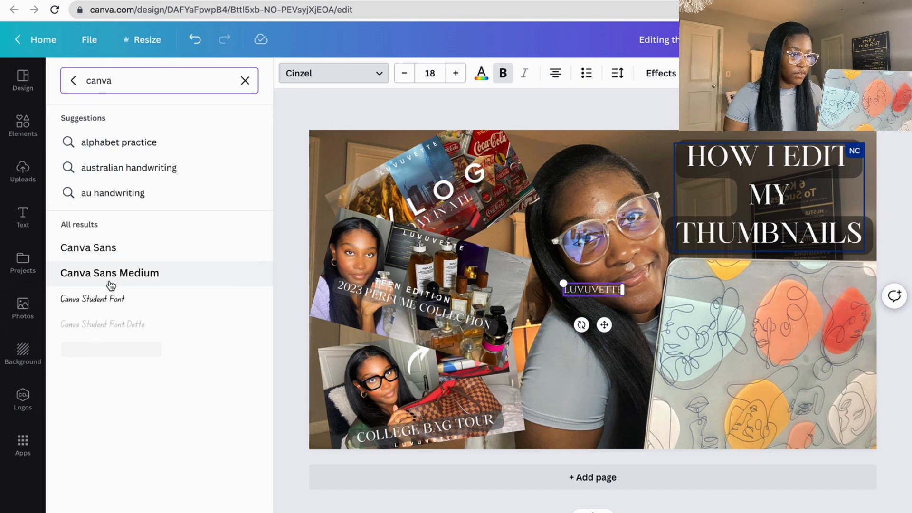
click(88, 247)
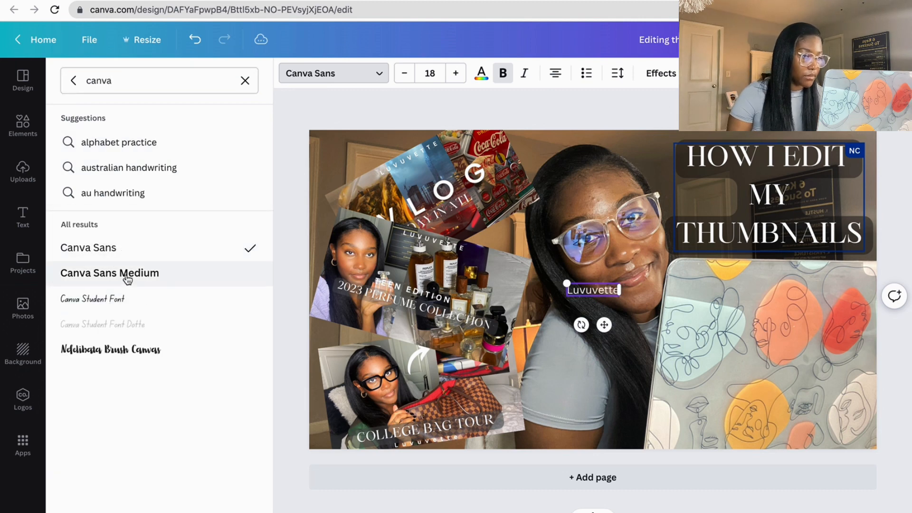
click(108, 272)
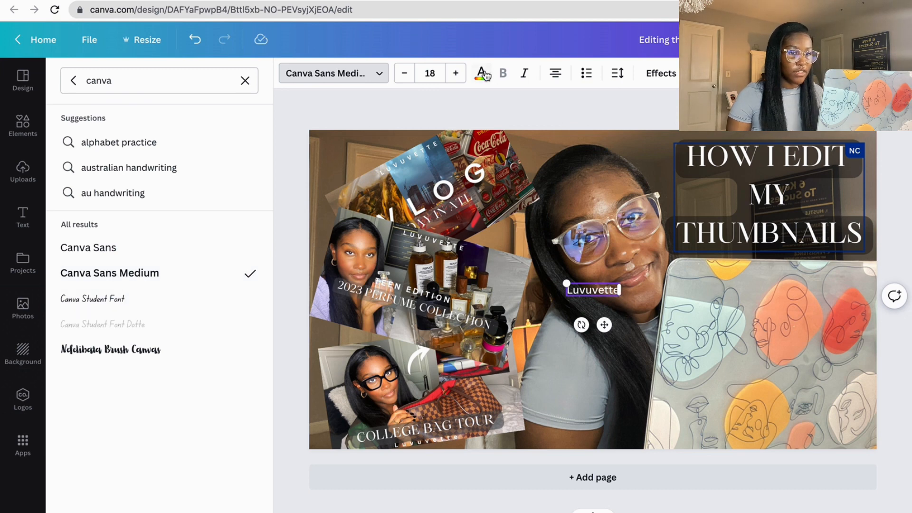
click(455, 73)
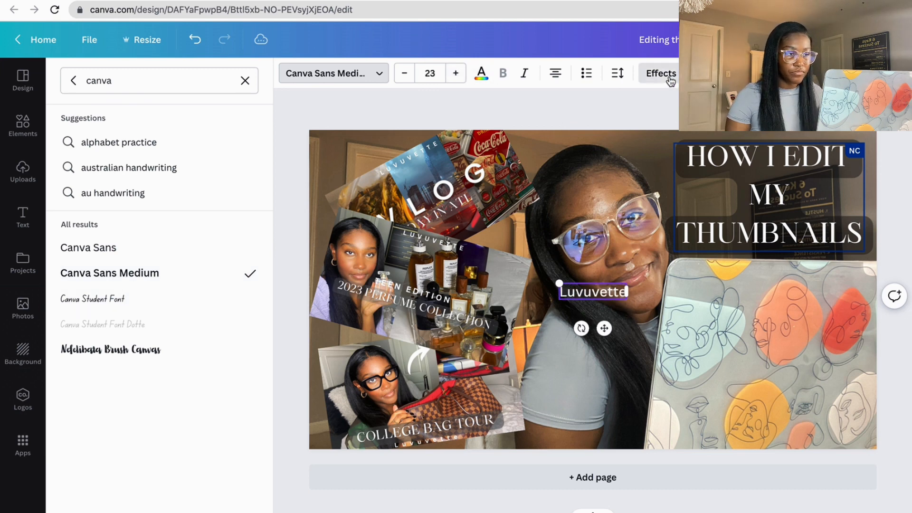
Browse the tag's text effects and extra formatting options
click(659, 73)
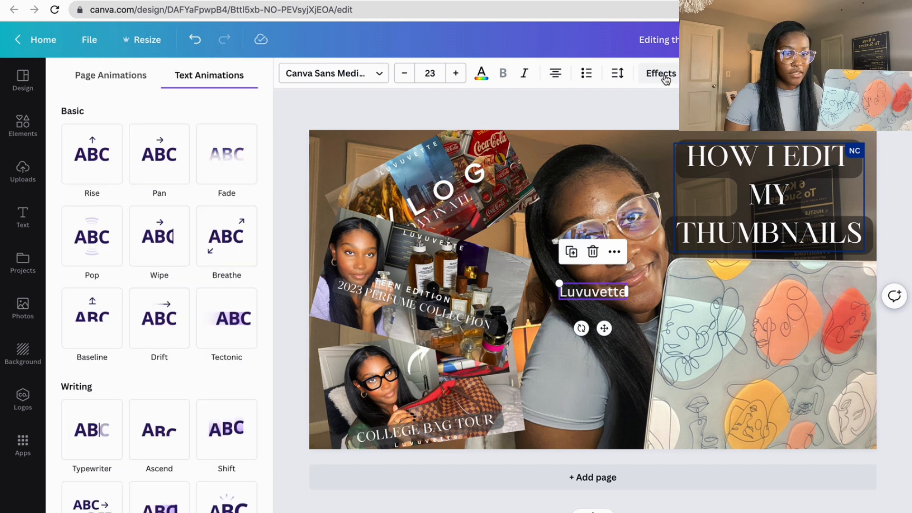
click(659, 73)
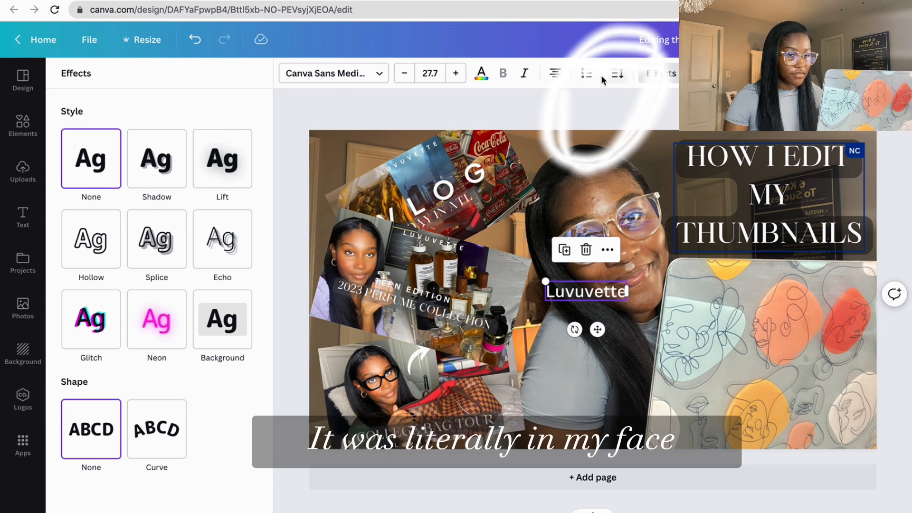
click(659, 73)
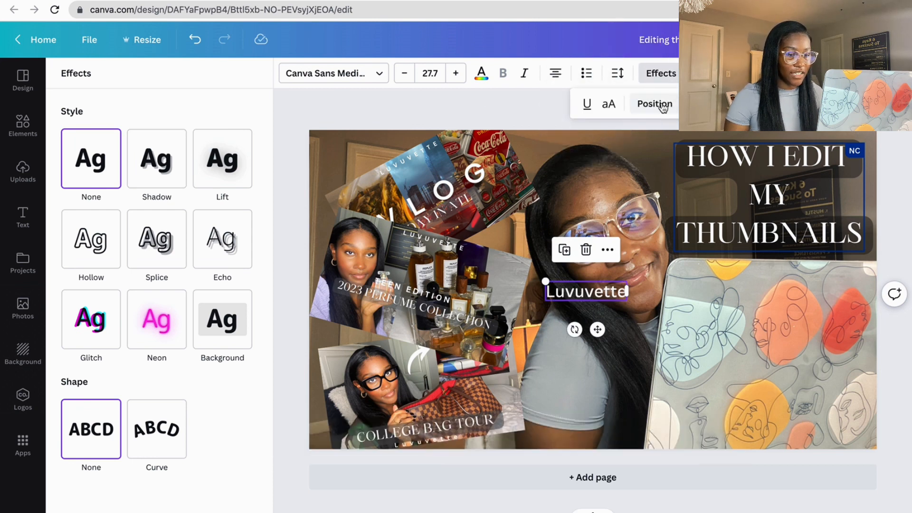